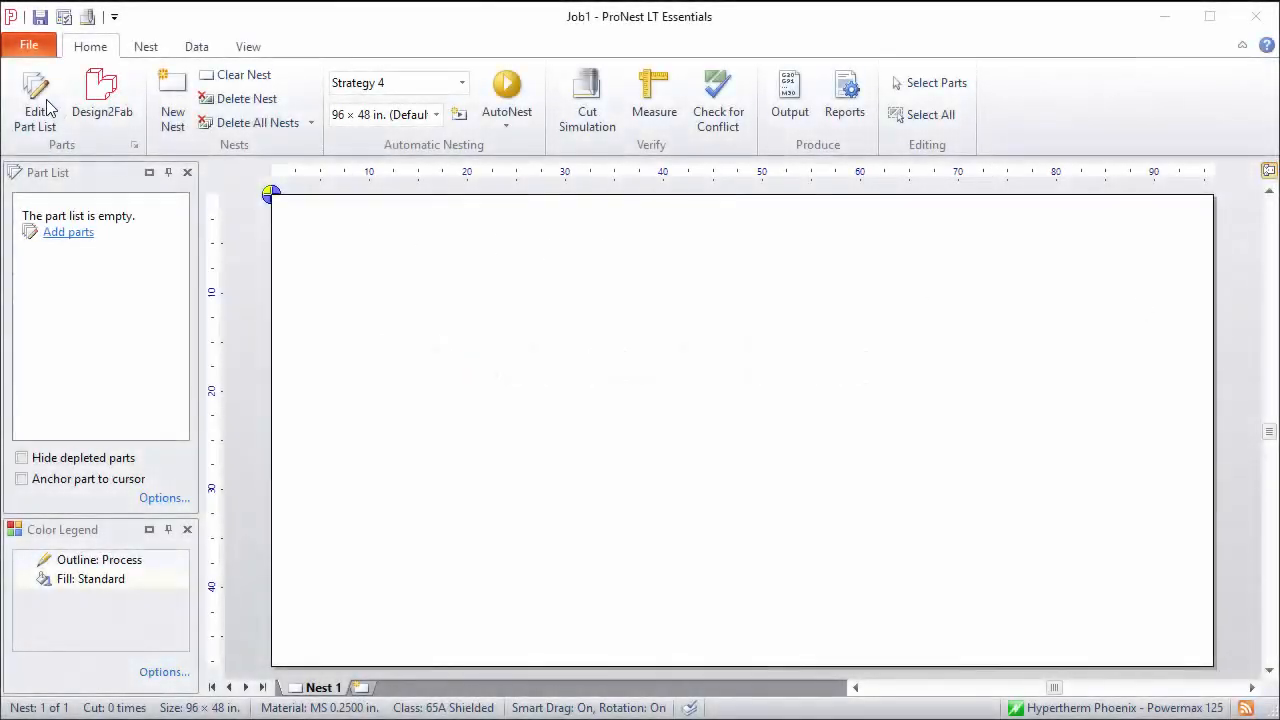
Open the Edit Part List window from the Home ribbon to access the Training folder's CAD files.
click(35, 100)
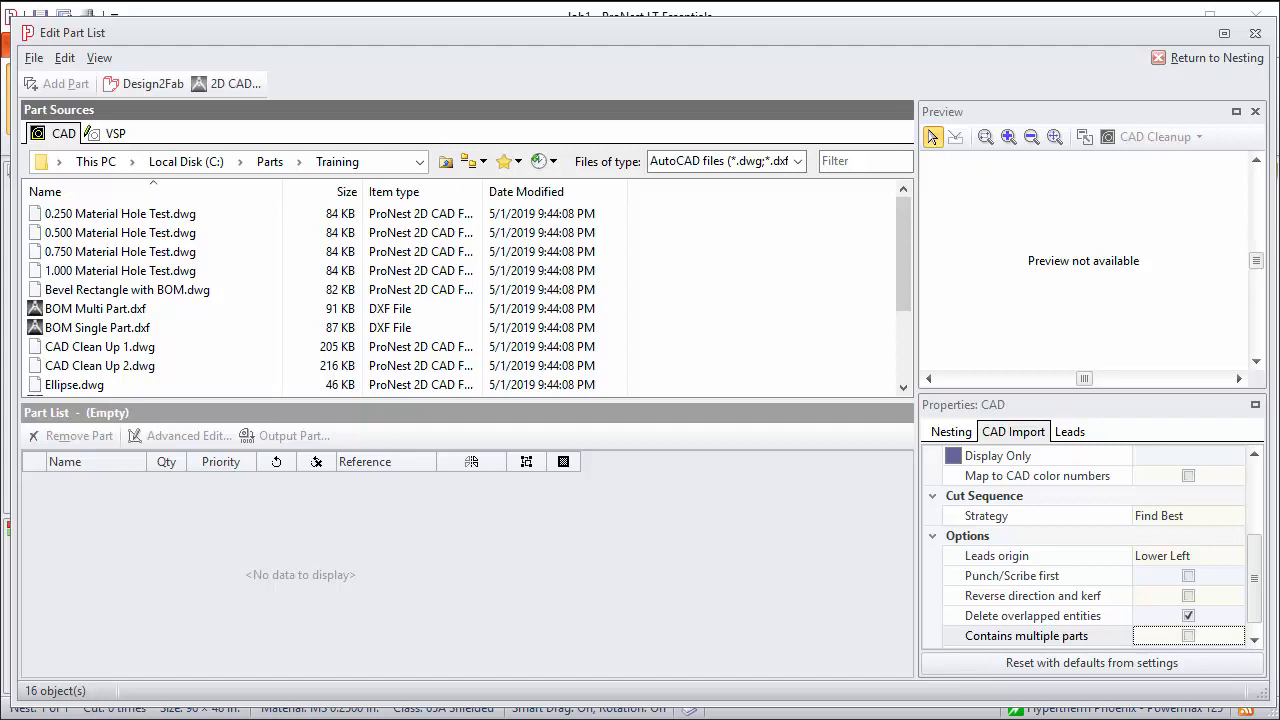
mouse_move(850, 459)
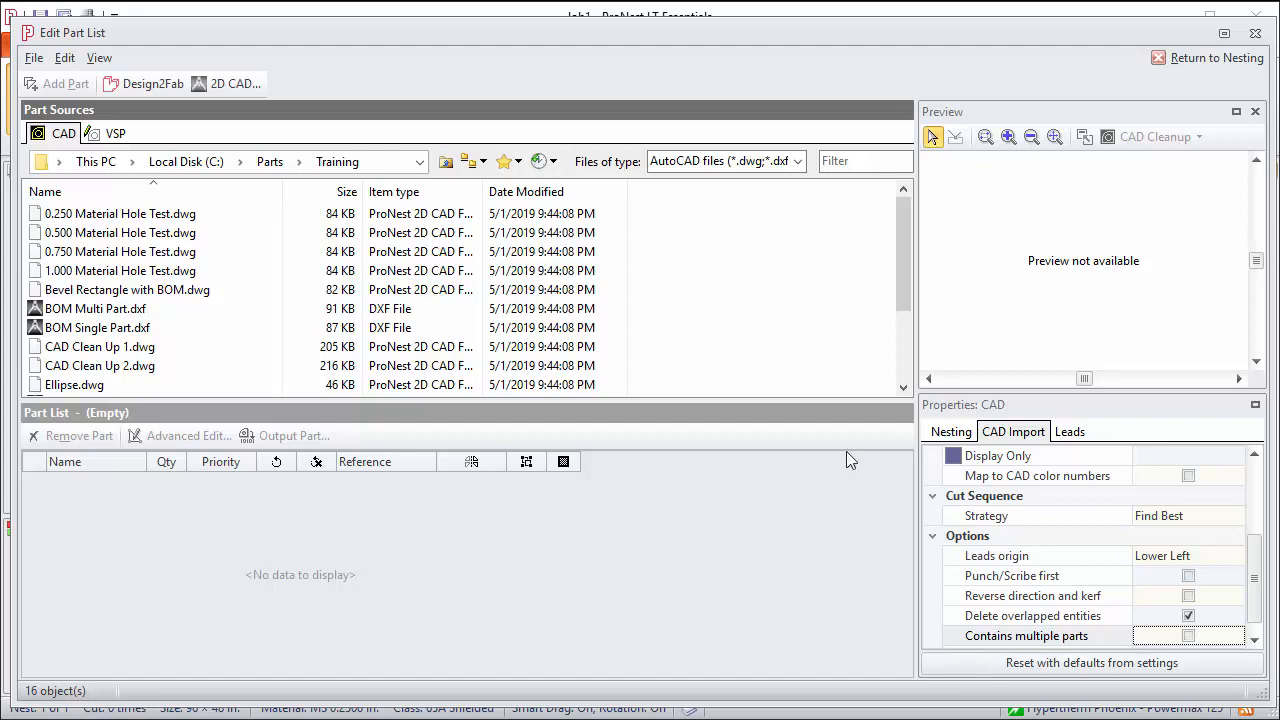
Add BOM Multi Part.dxf to the part list as one part and select its row.
click(95, 308)
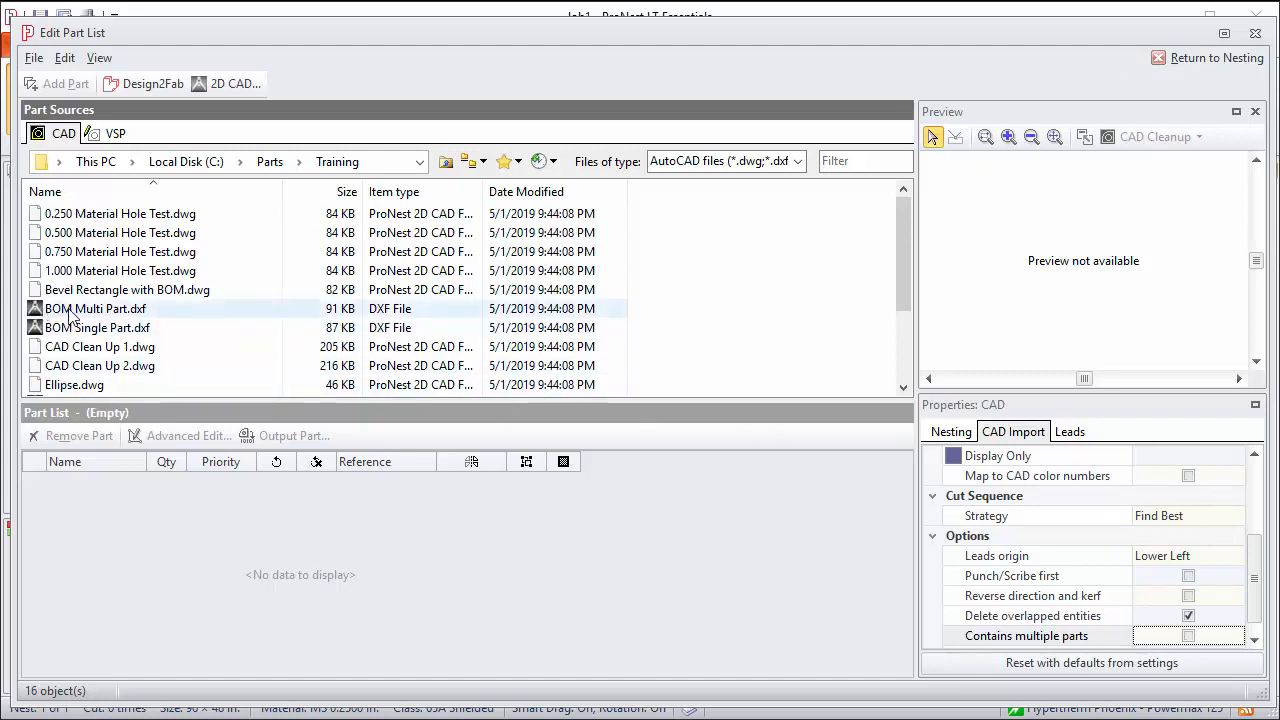
click(95, 308)
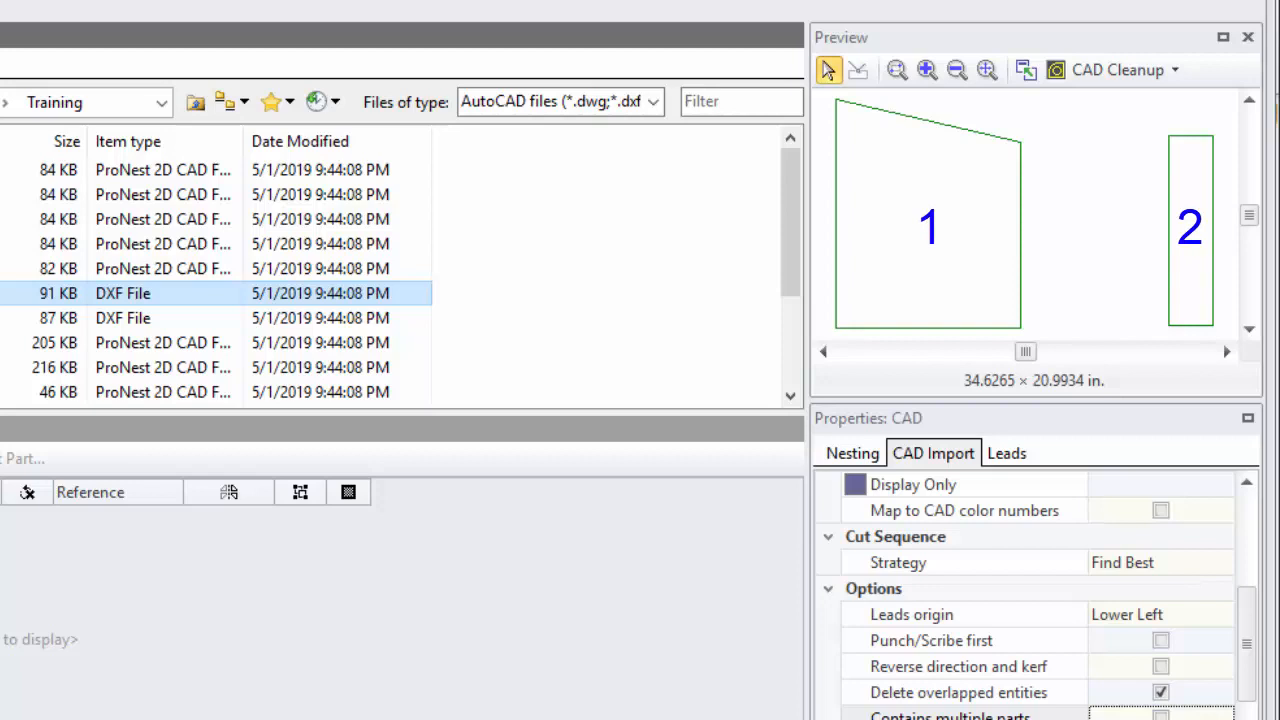
mouse_move(1160, 335)
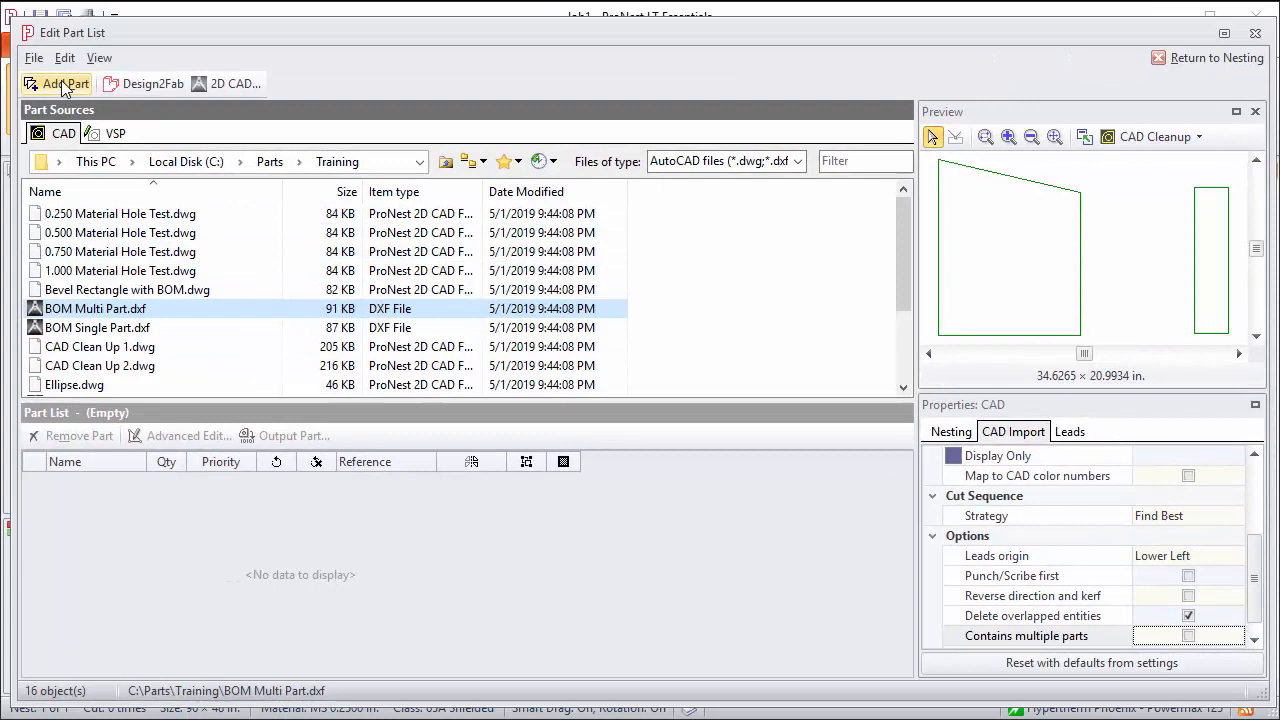
click(66, 83)
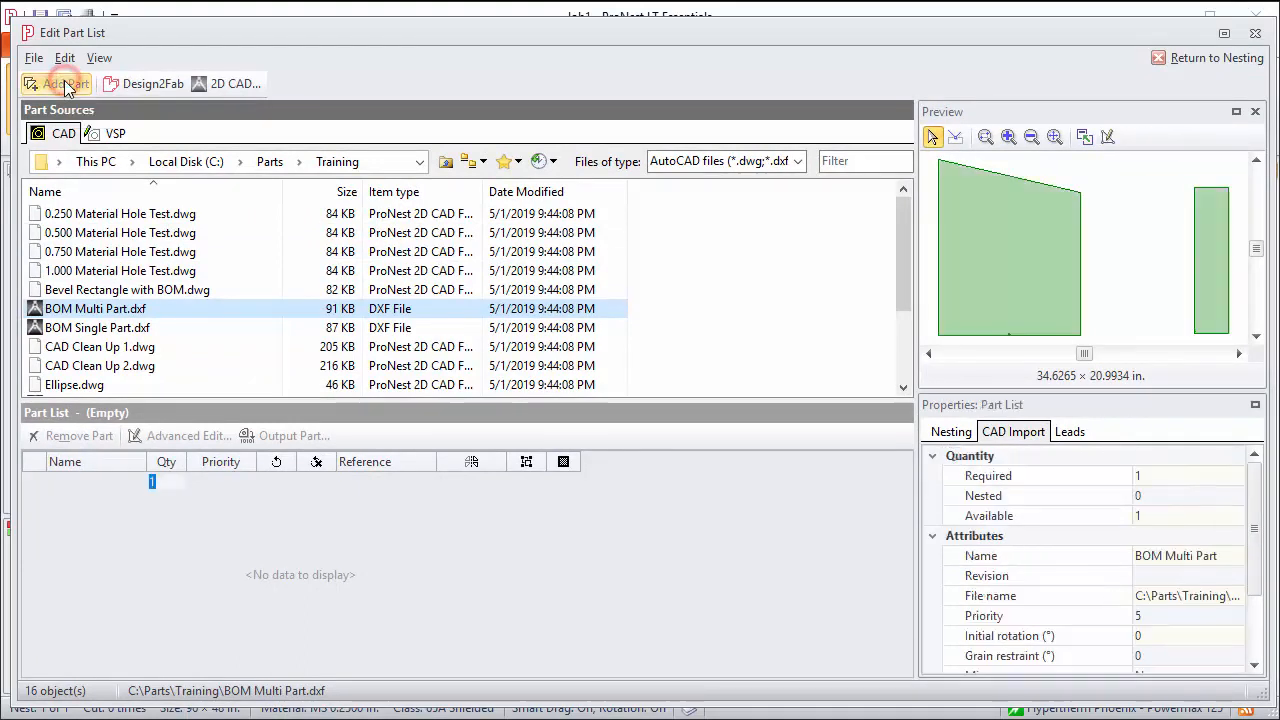
click(66, 83)
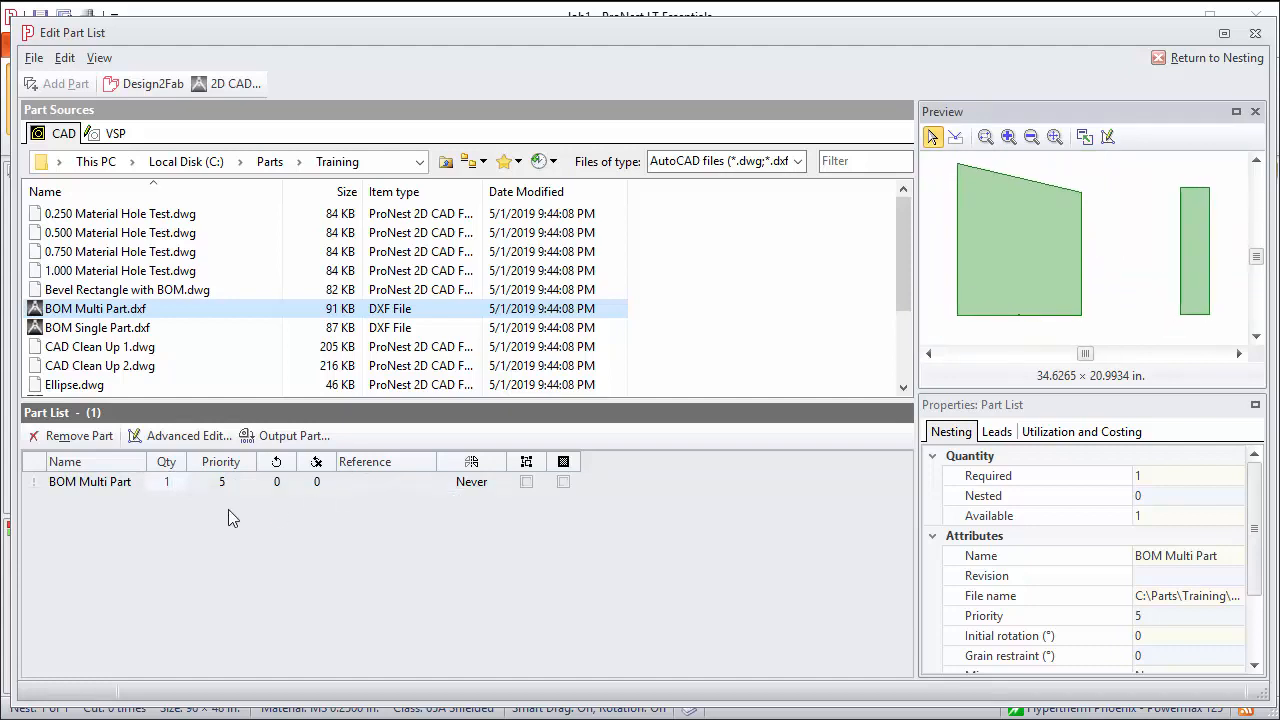
click(90, 481)
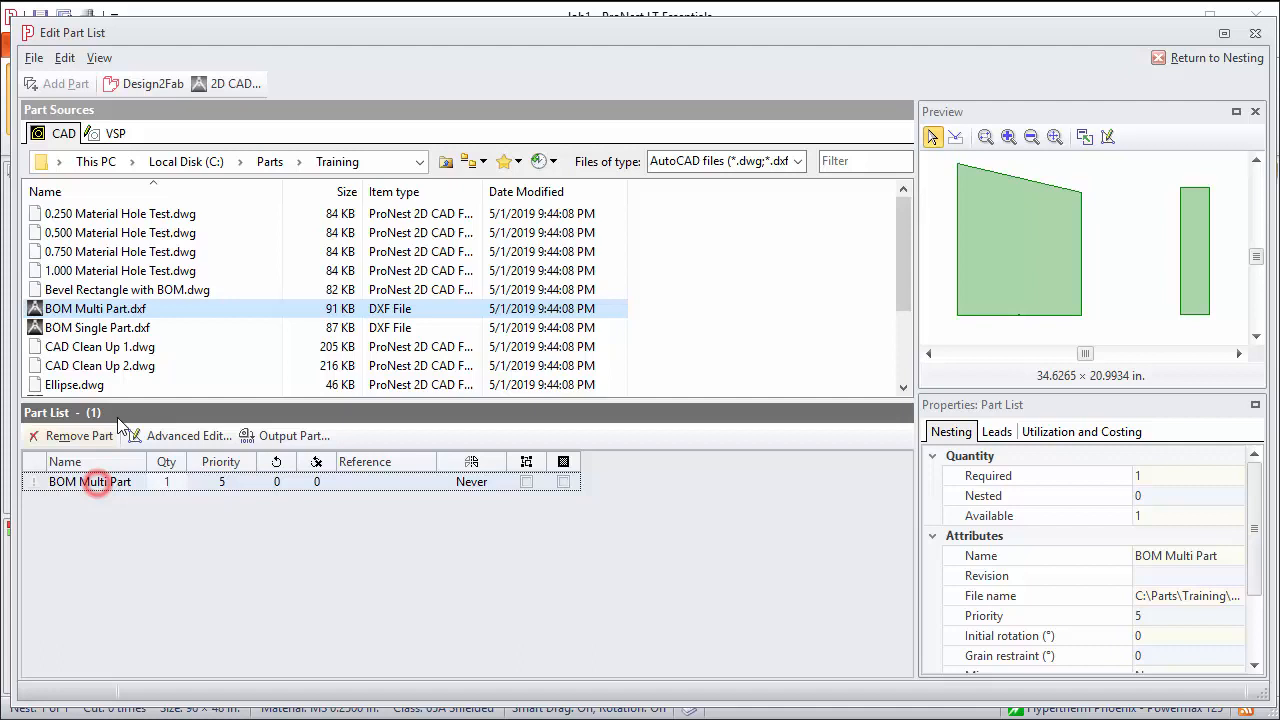
Remove BOM Multi Part, enable Contains multiple parts under CAD Import, and re-add it.
click(78, 435)
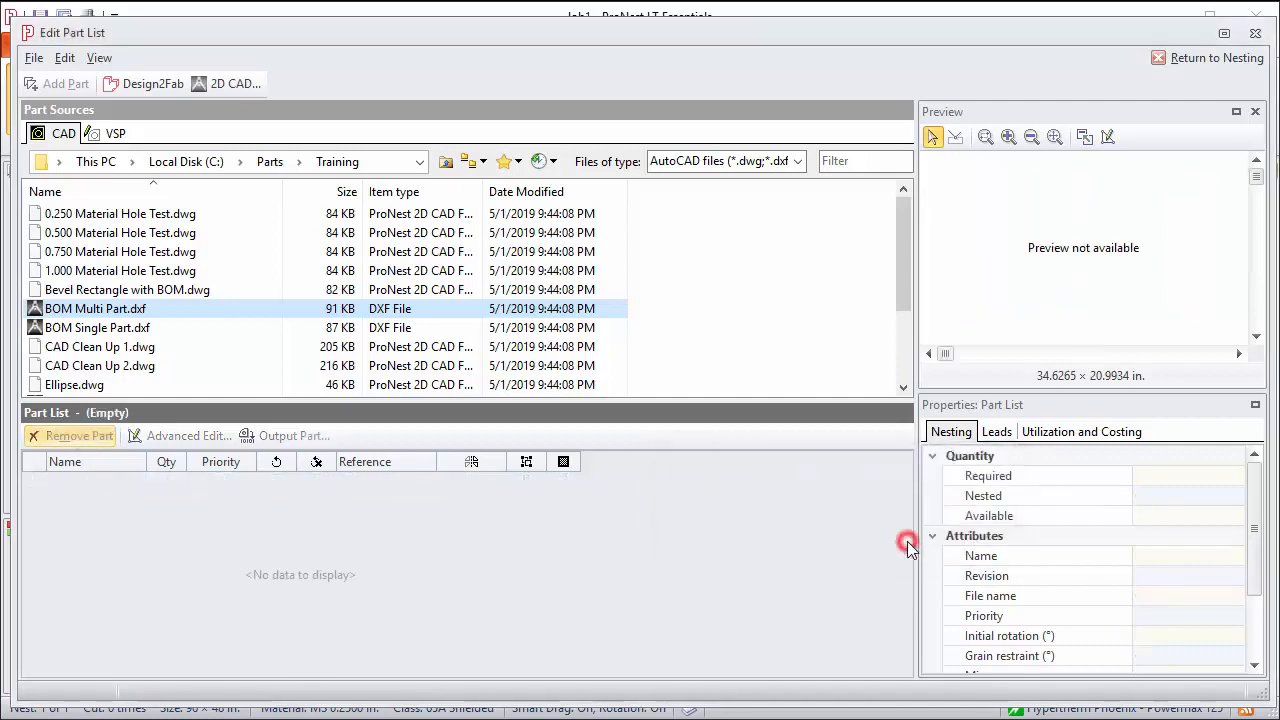
click(95, 308)
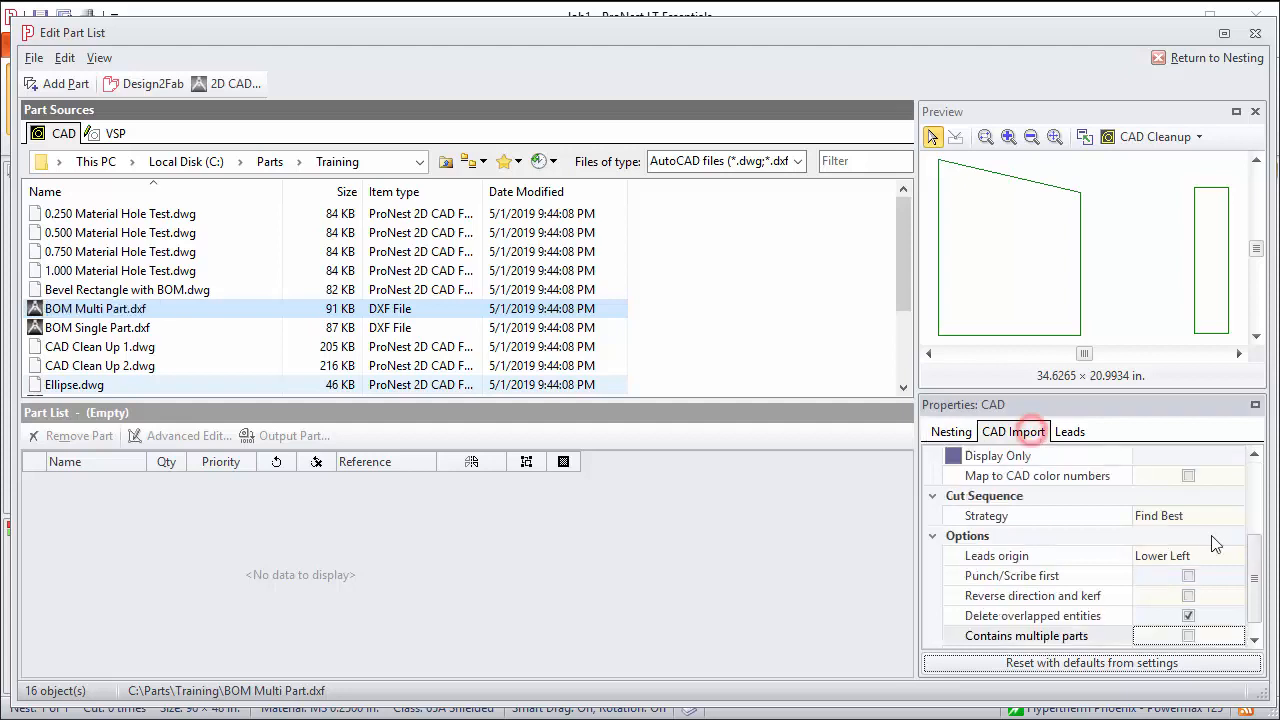
scroll(down, 3)
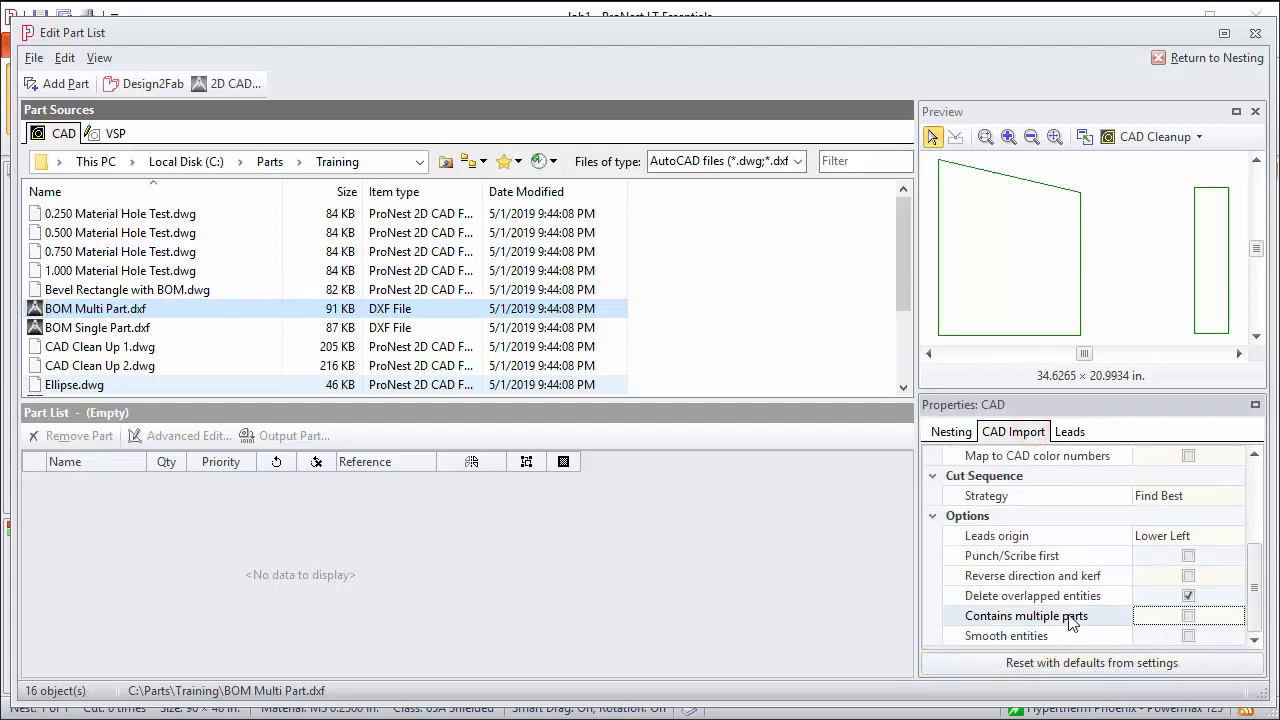
click(1188, 615)
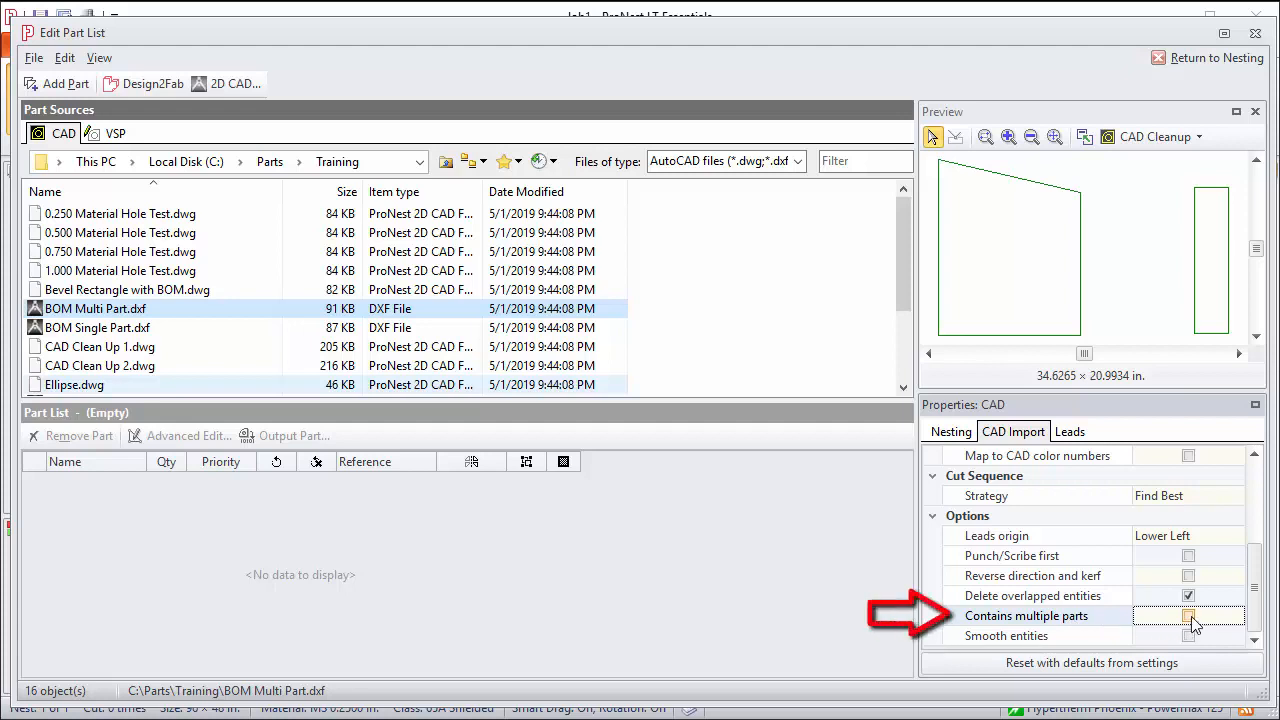
click(1189, 615)
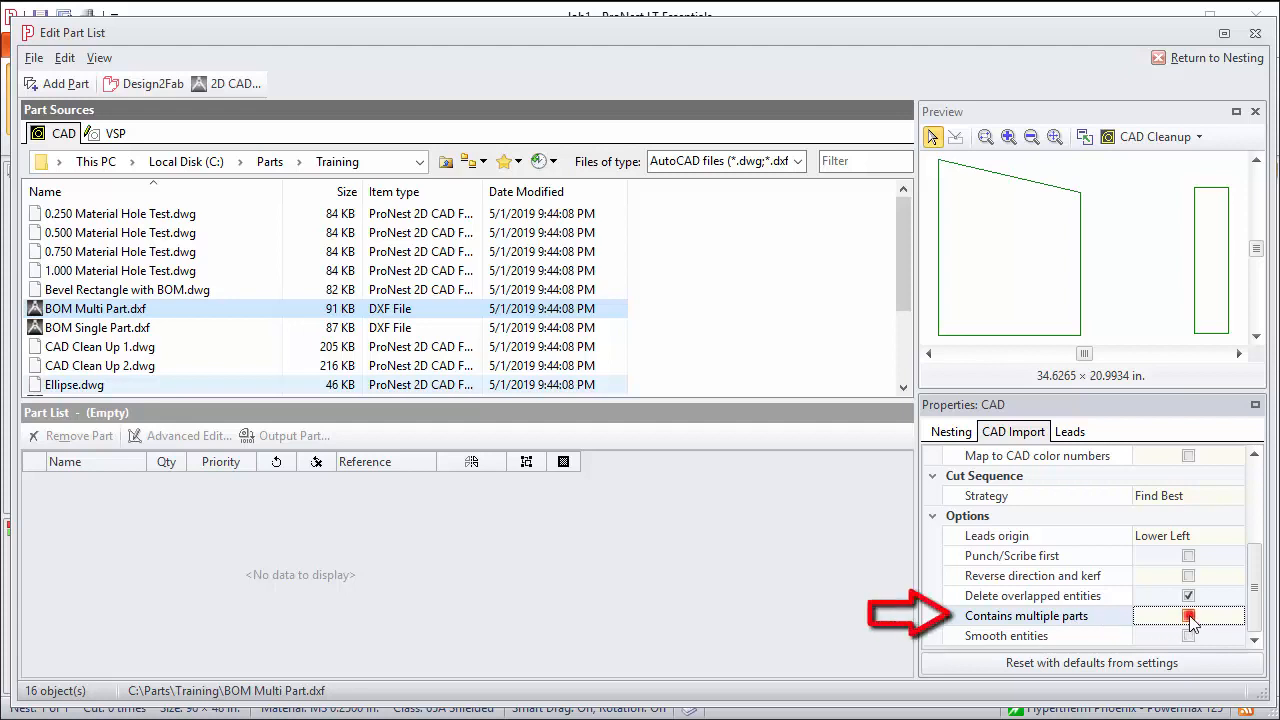
click(1188, 615)
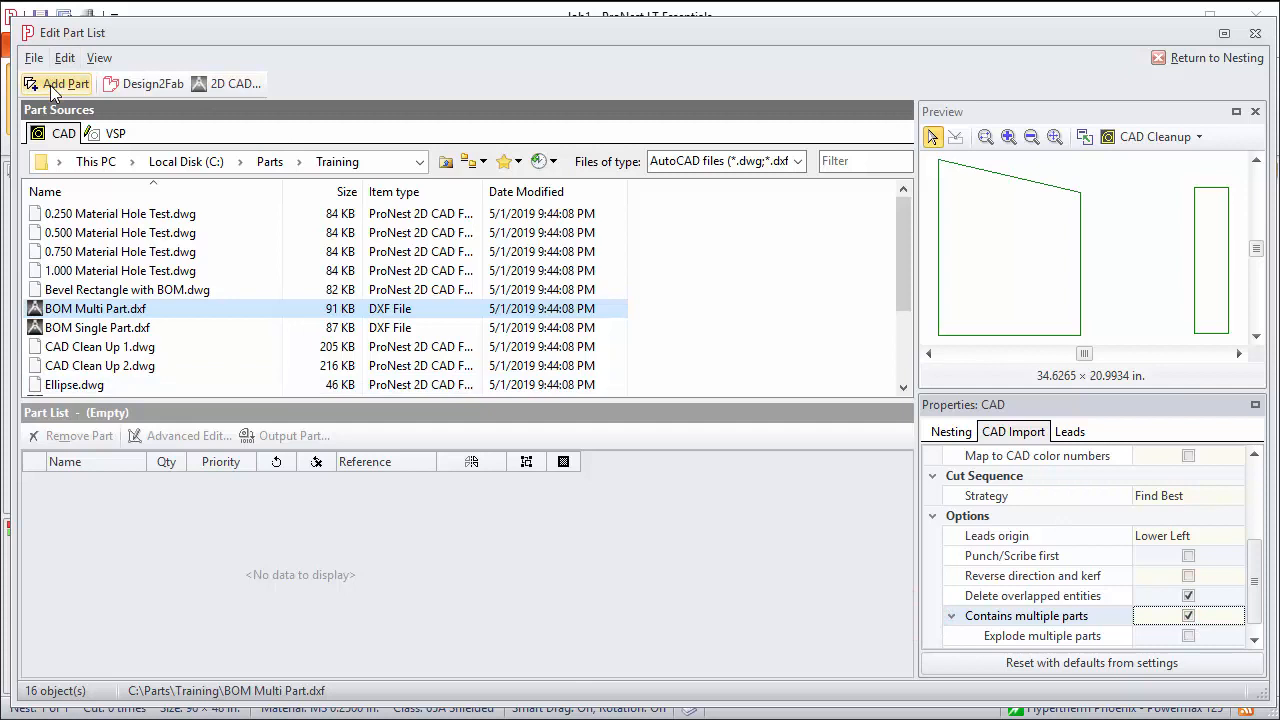
click(66, 83)
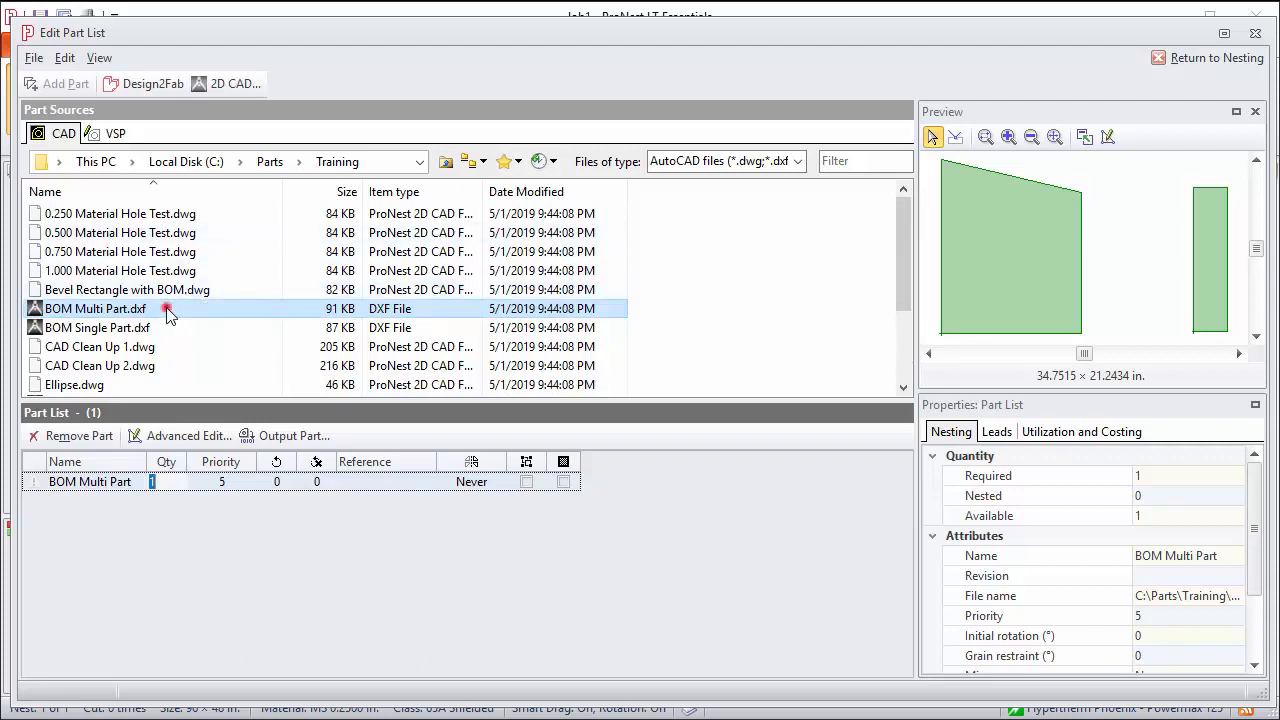
Add BOM Multi Part.dxf with Explode multiple parts on, then select the BOM Multi Part(1) and (2) rows.
click(95, 308)
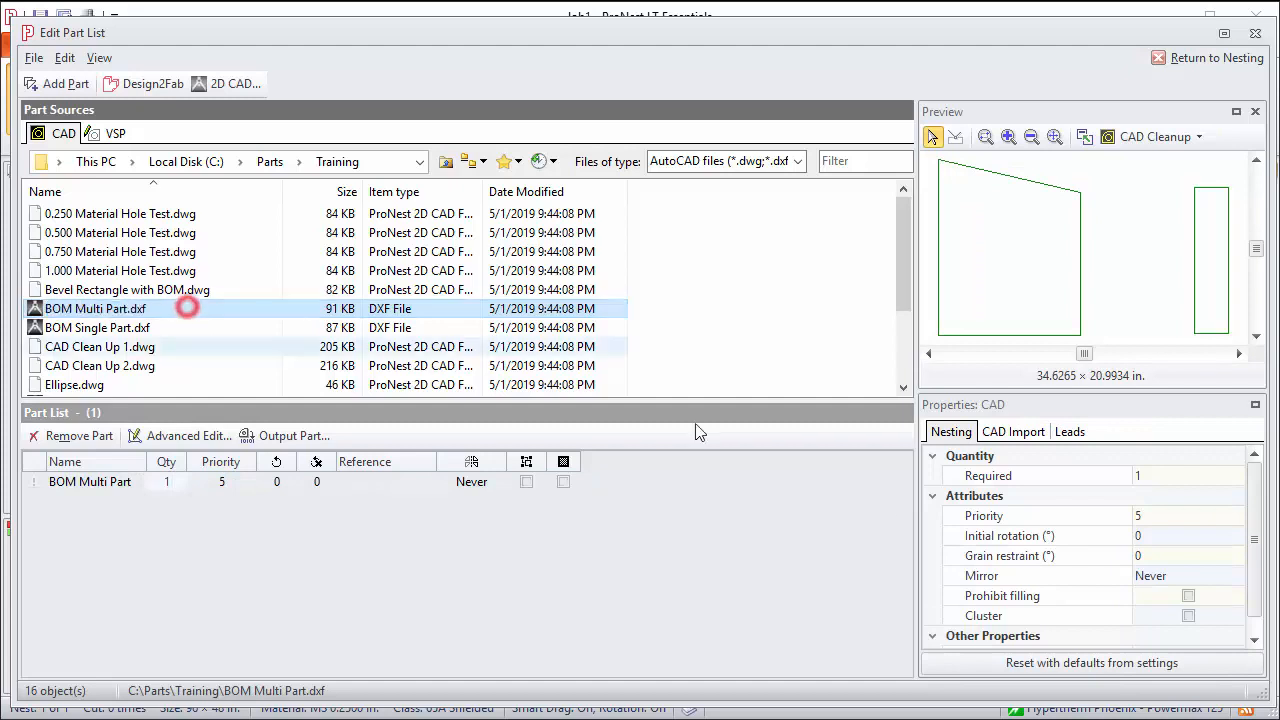
click(1013, 431)
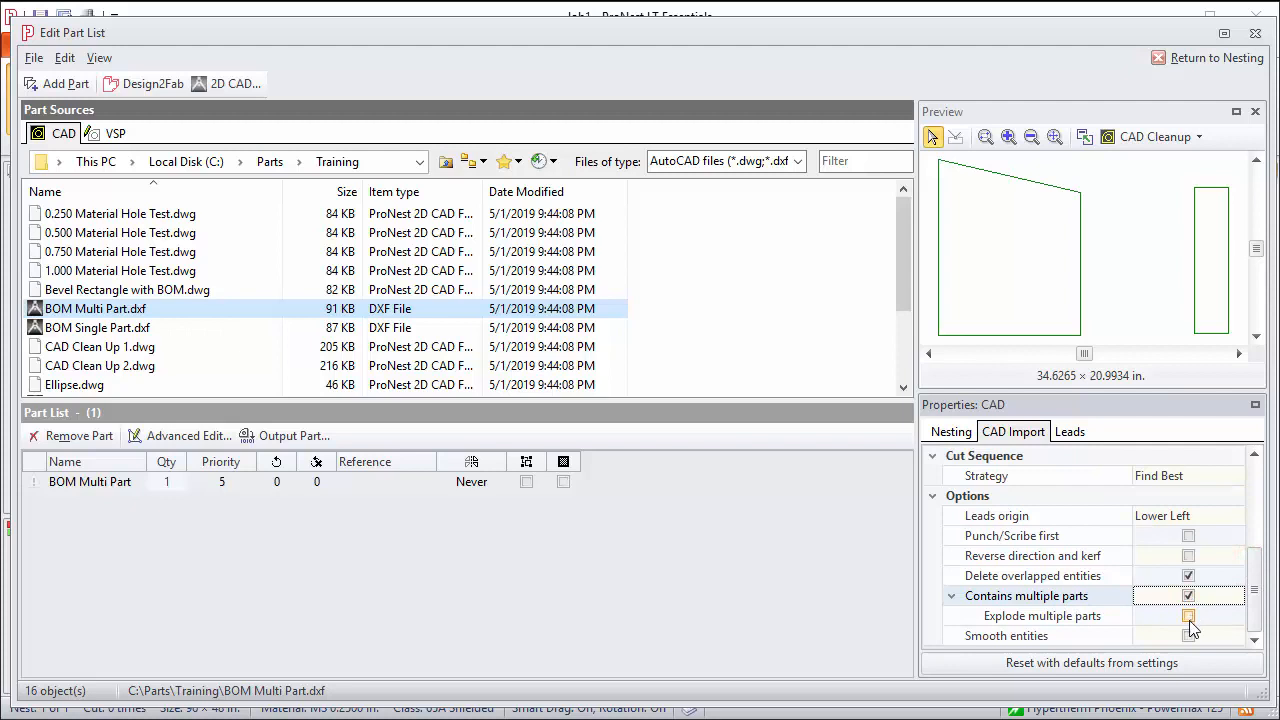
click(1189, 615)
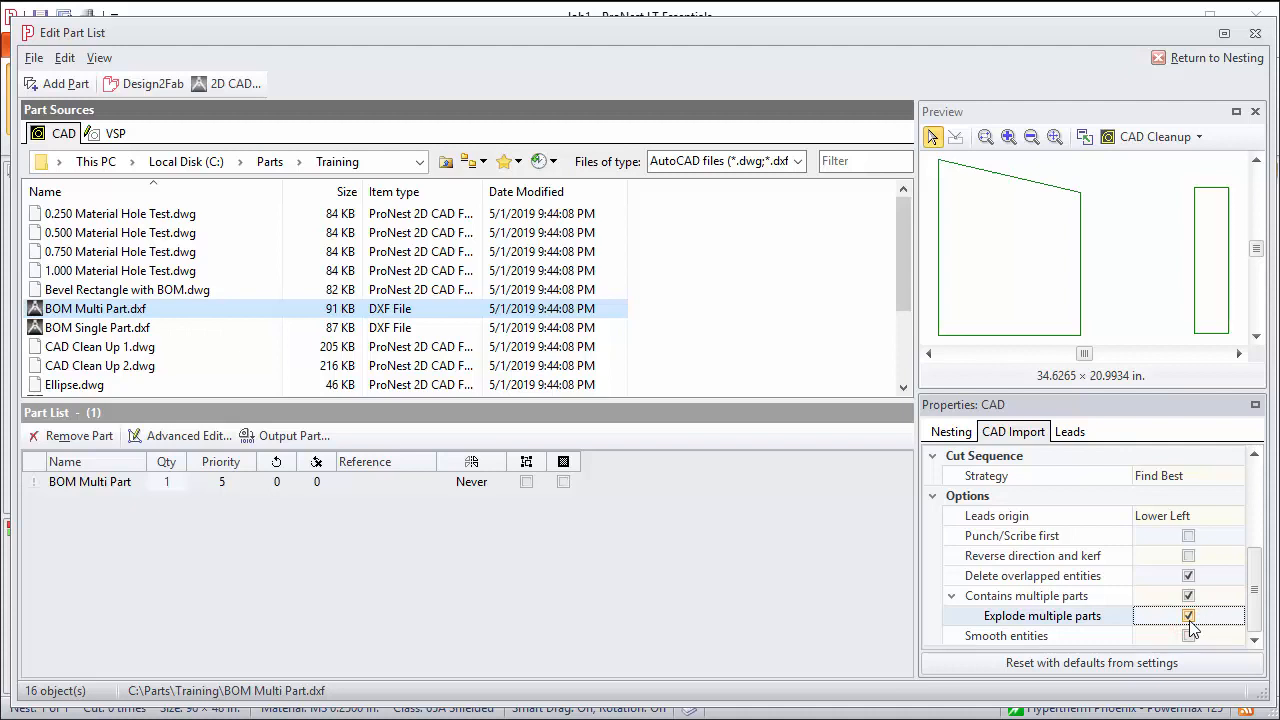
click(1189, 615)
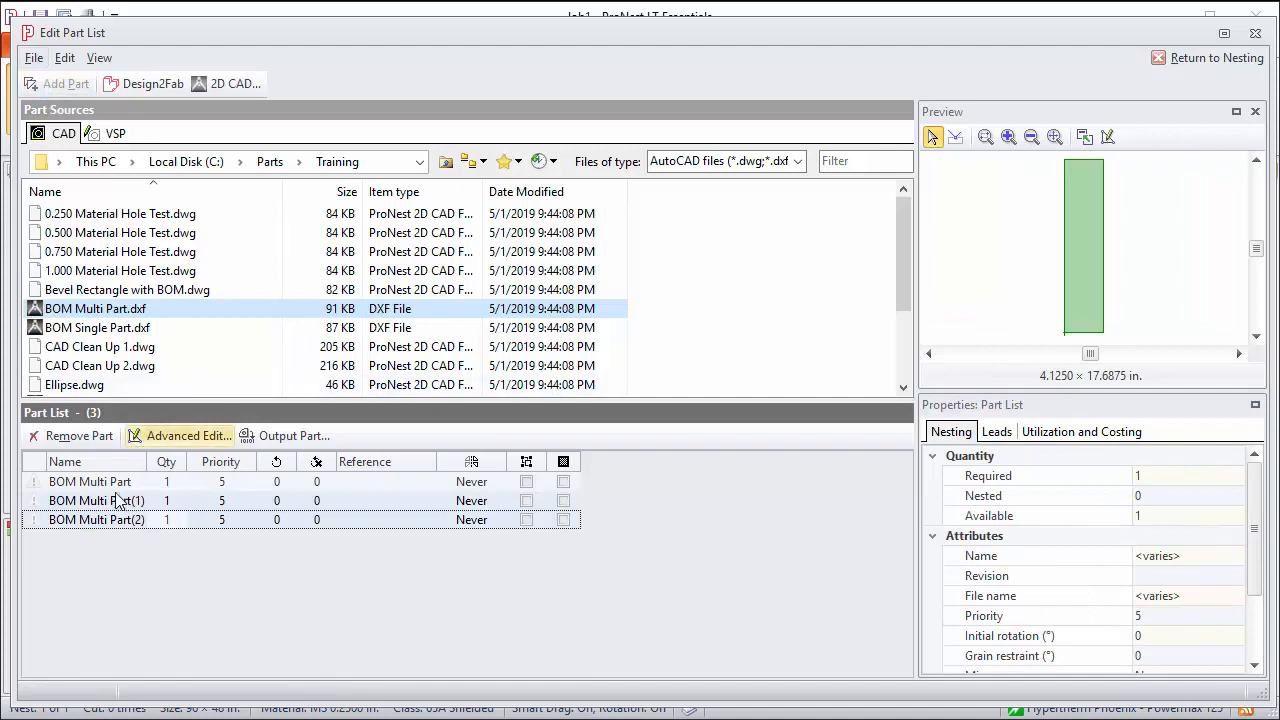
click(97, 519)
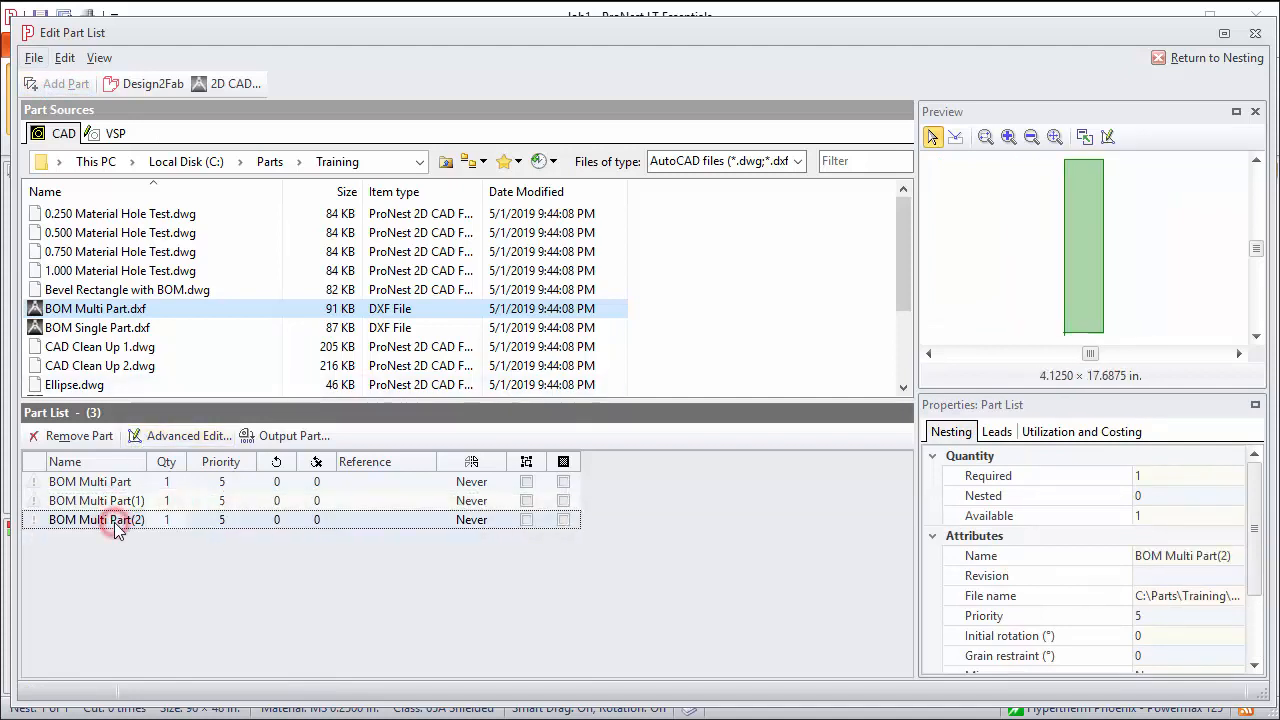
click(97, 519)
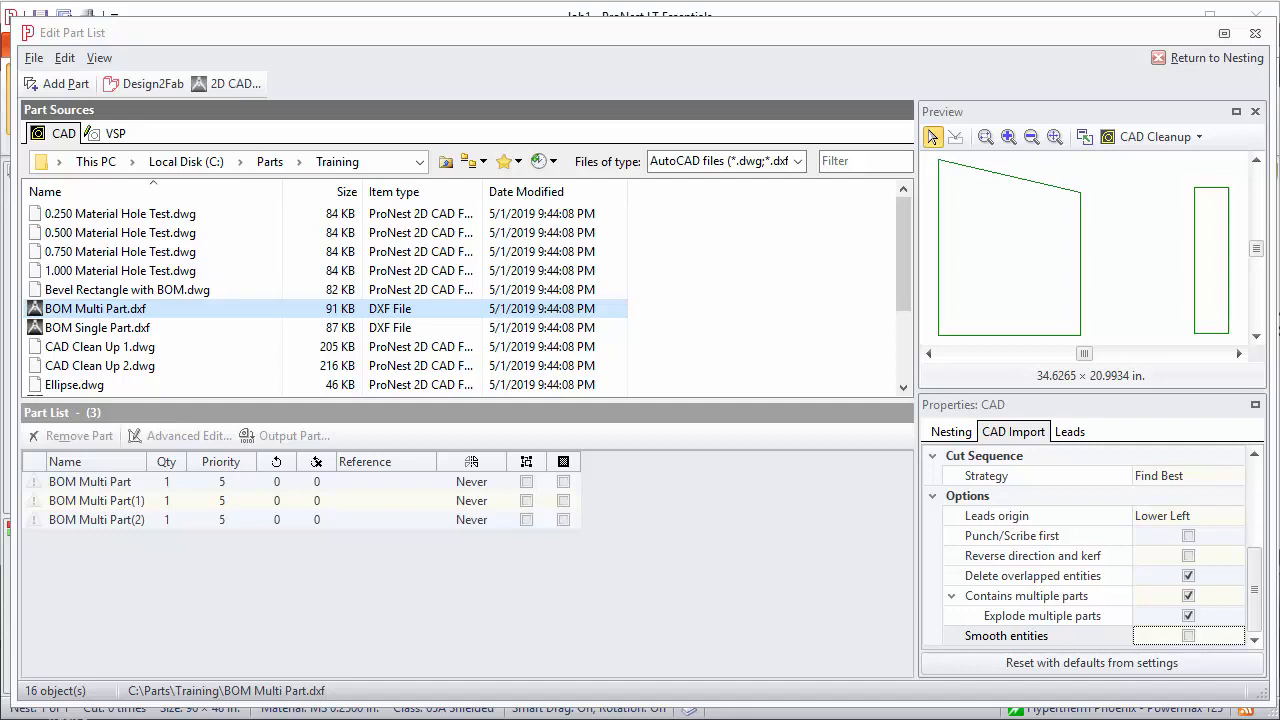
mouse_move(903, 225)
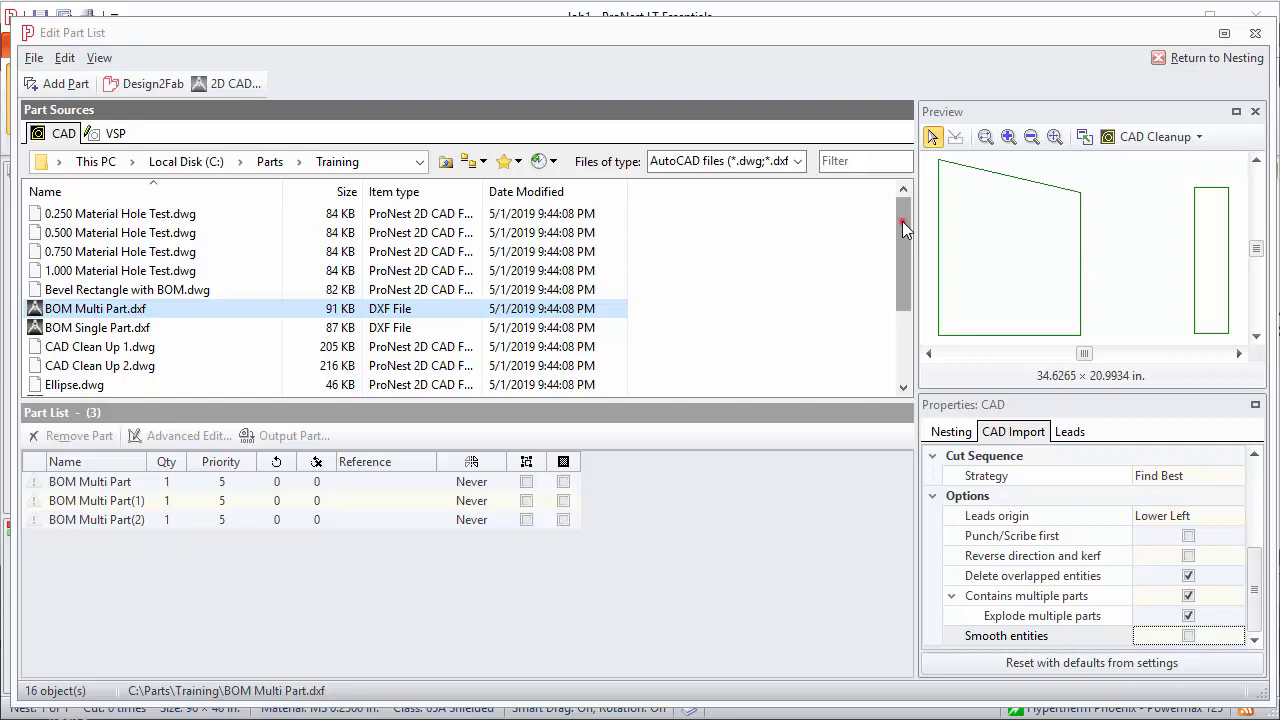
Add Spline.dxf as a single part with multiple-part splitting and smoothing off.
scroll(down, 3)
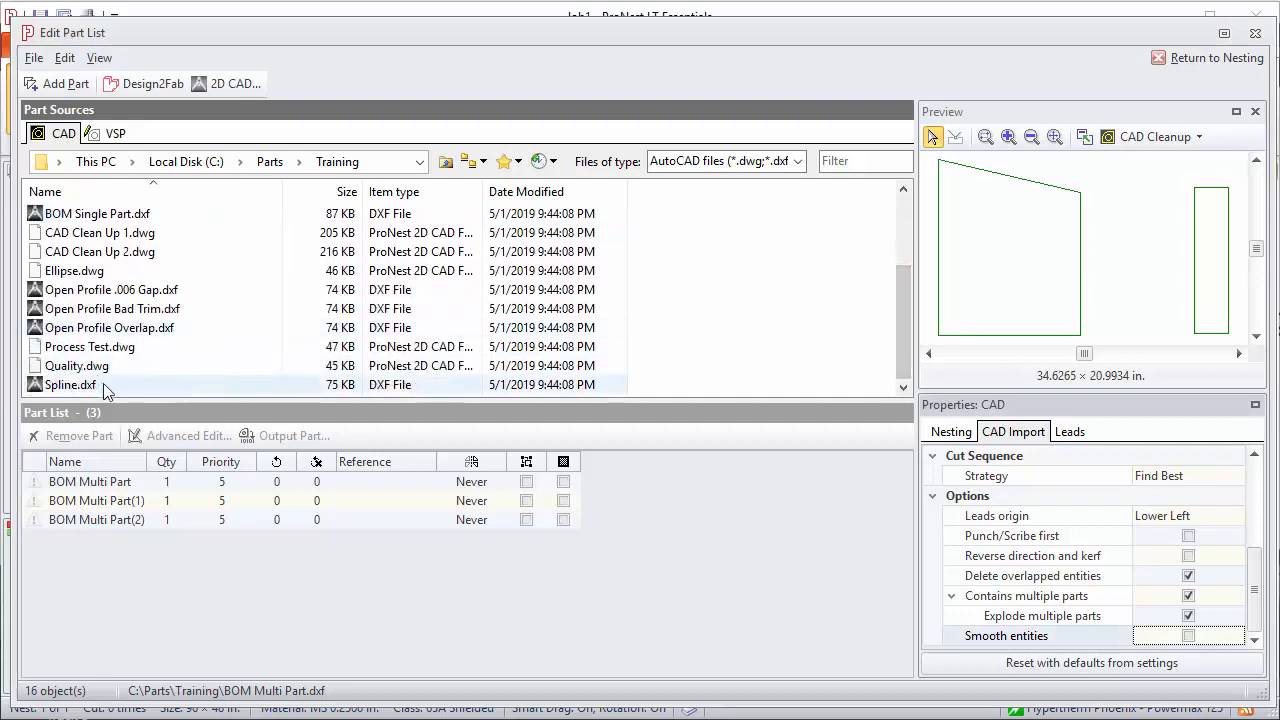
click(70, 384)
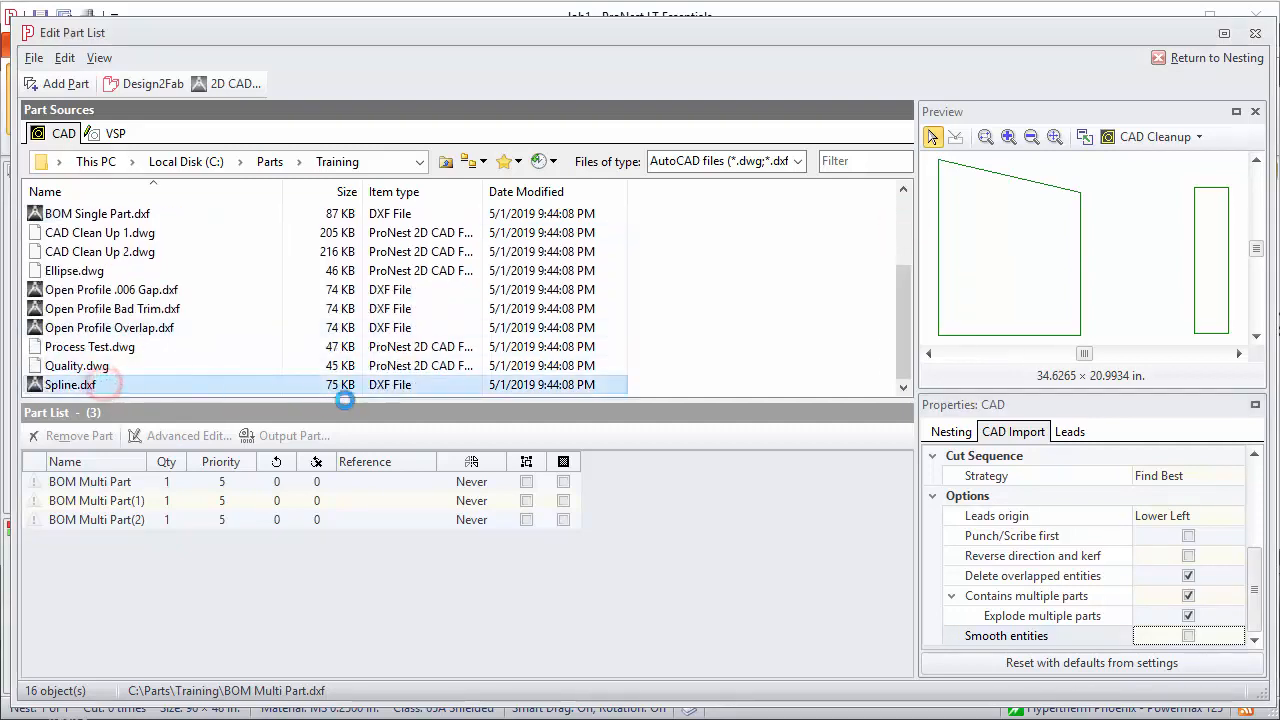
click(69, 384)
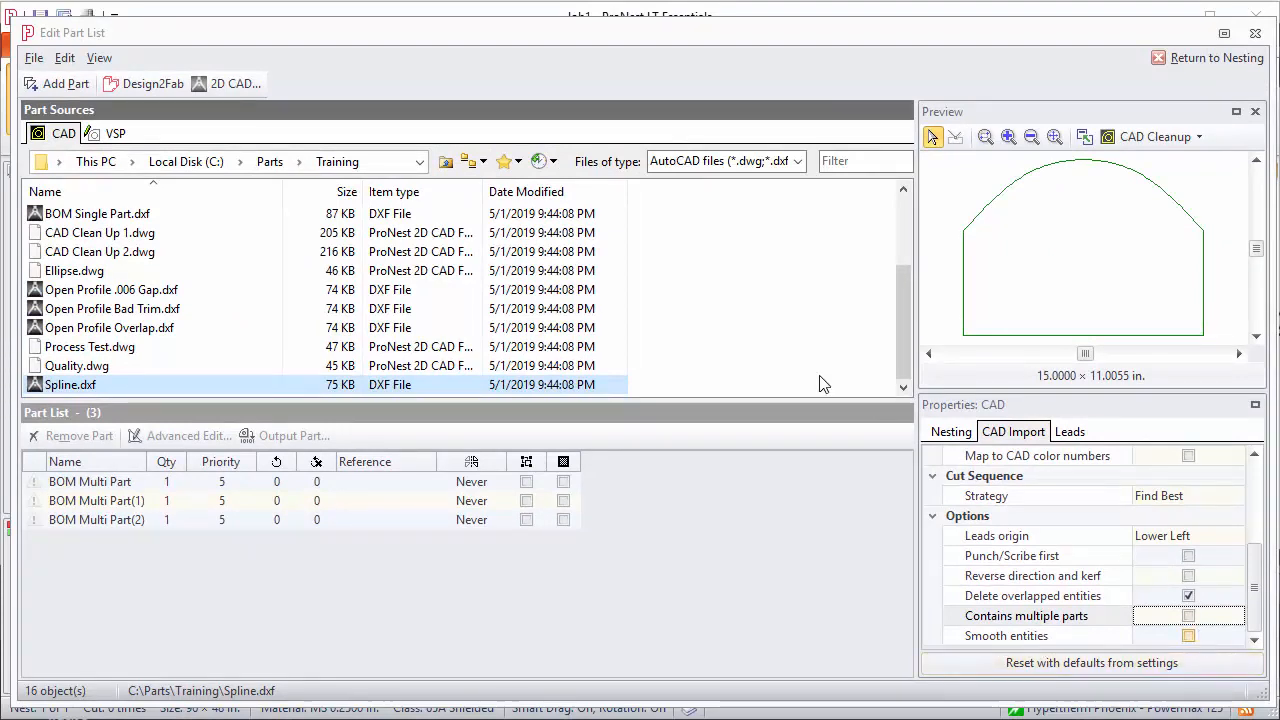
click(65, 83)
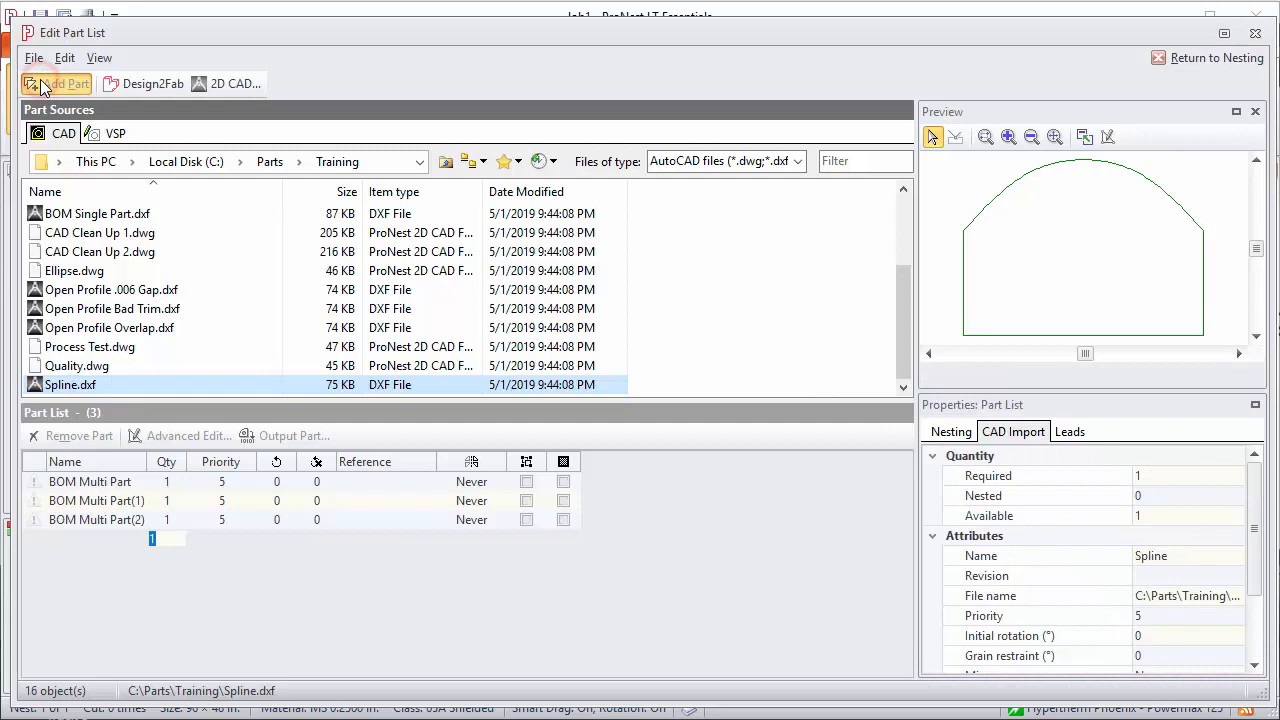
click(57, 83)
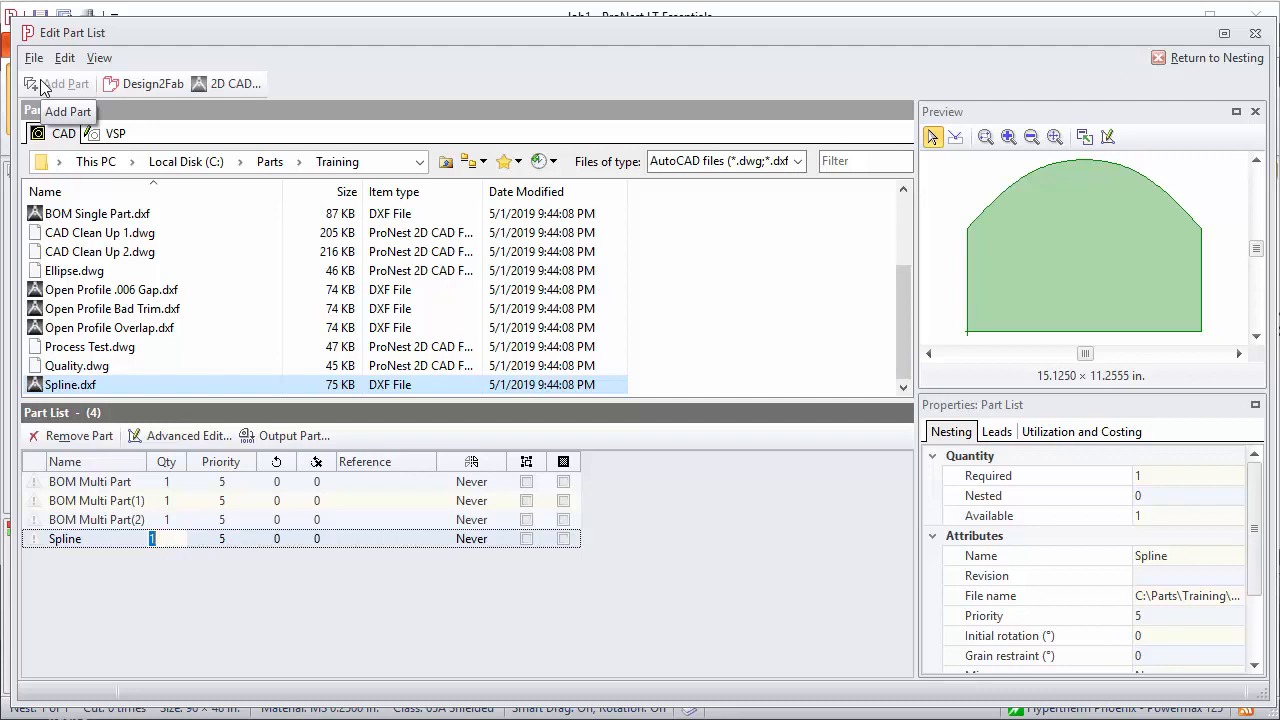
mouse_move(88, 90)
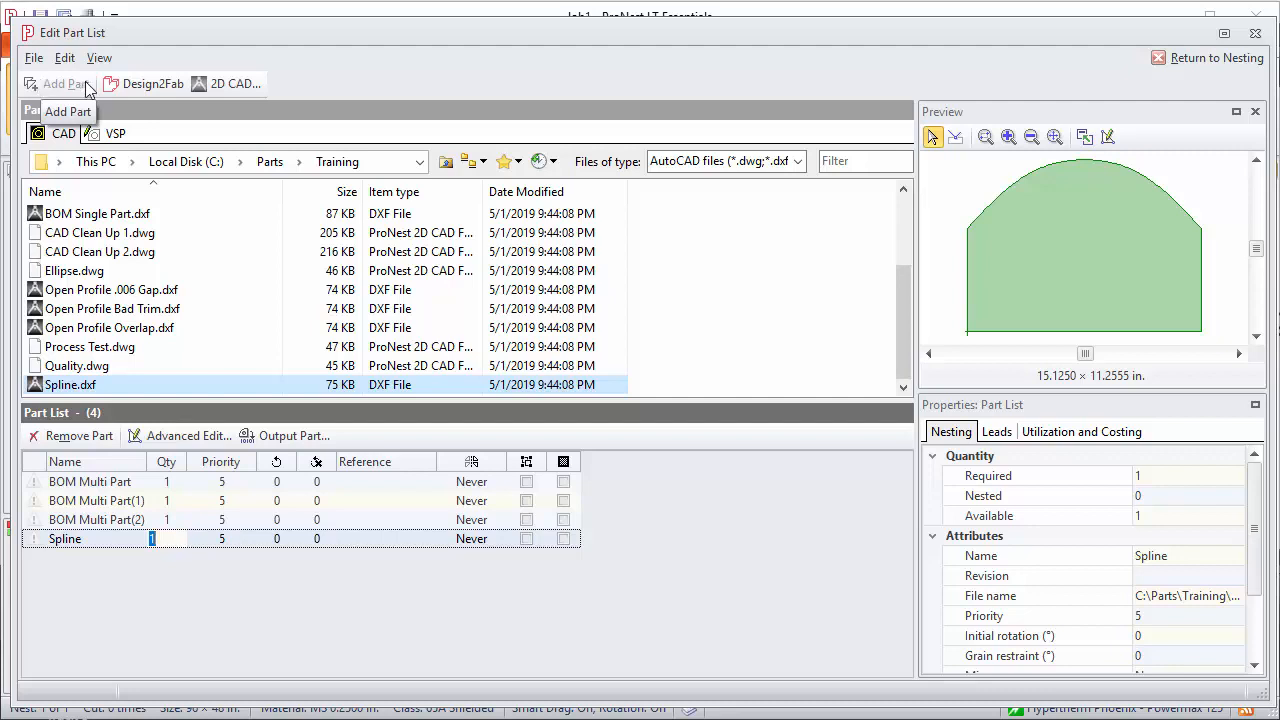
click(183, 435)
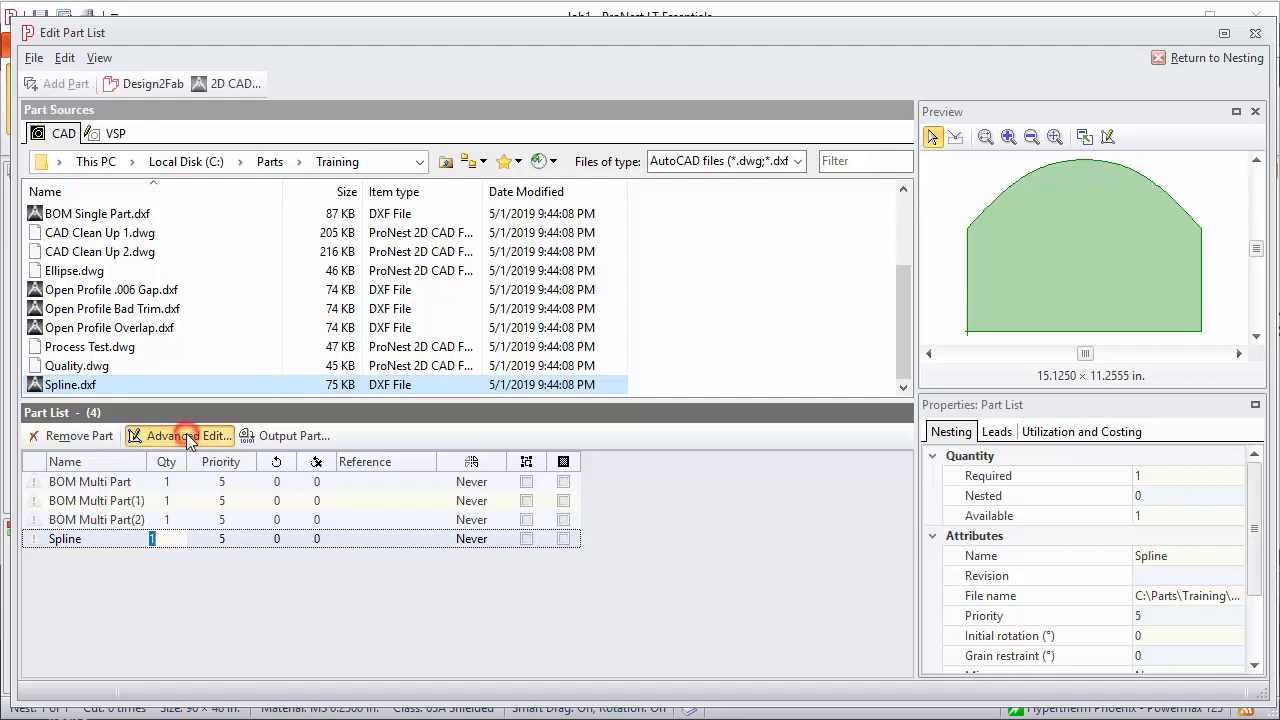
click(180, 435)
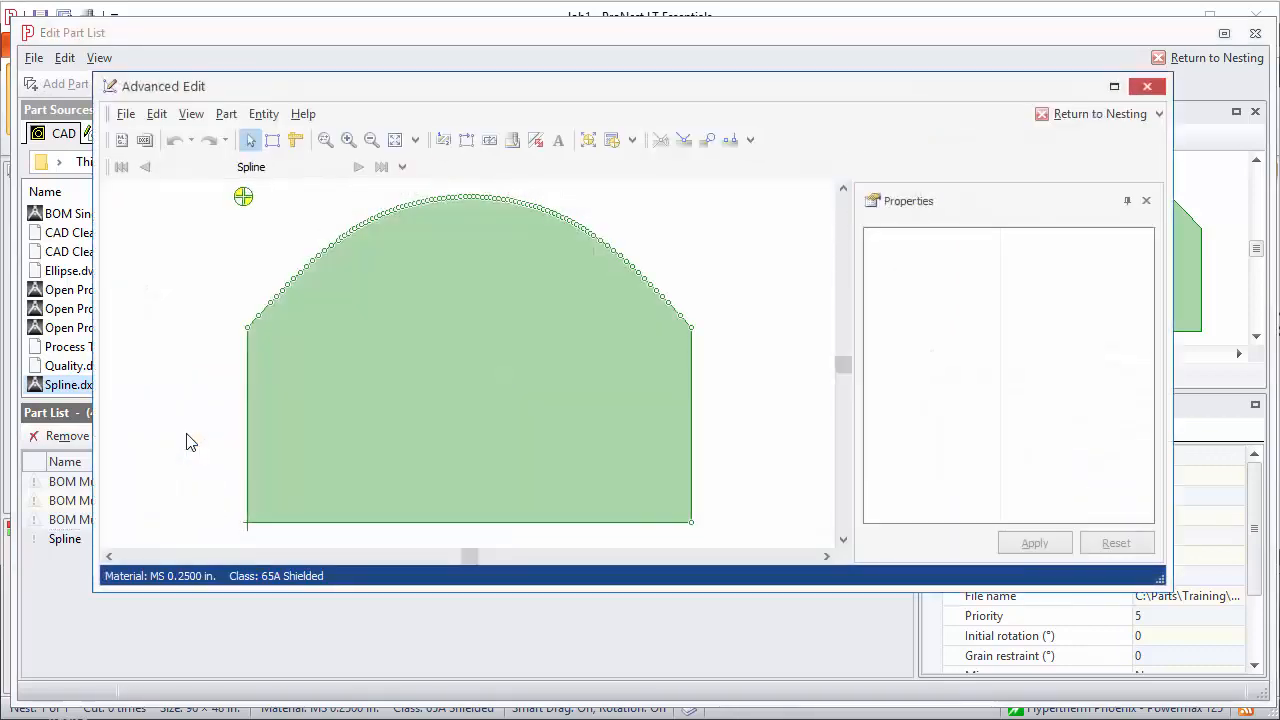
click(191, 113)
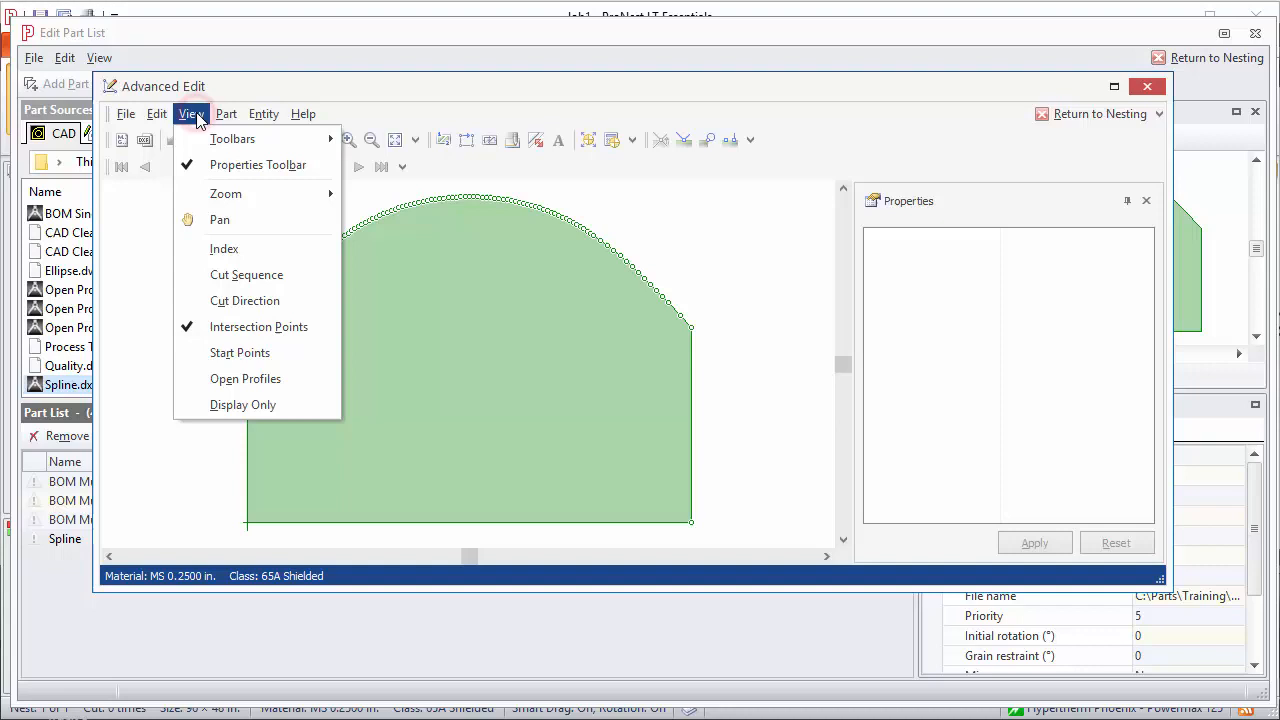
mouse_move(258, 327)
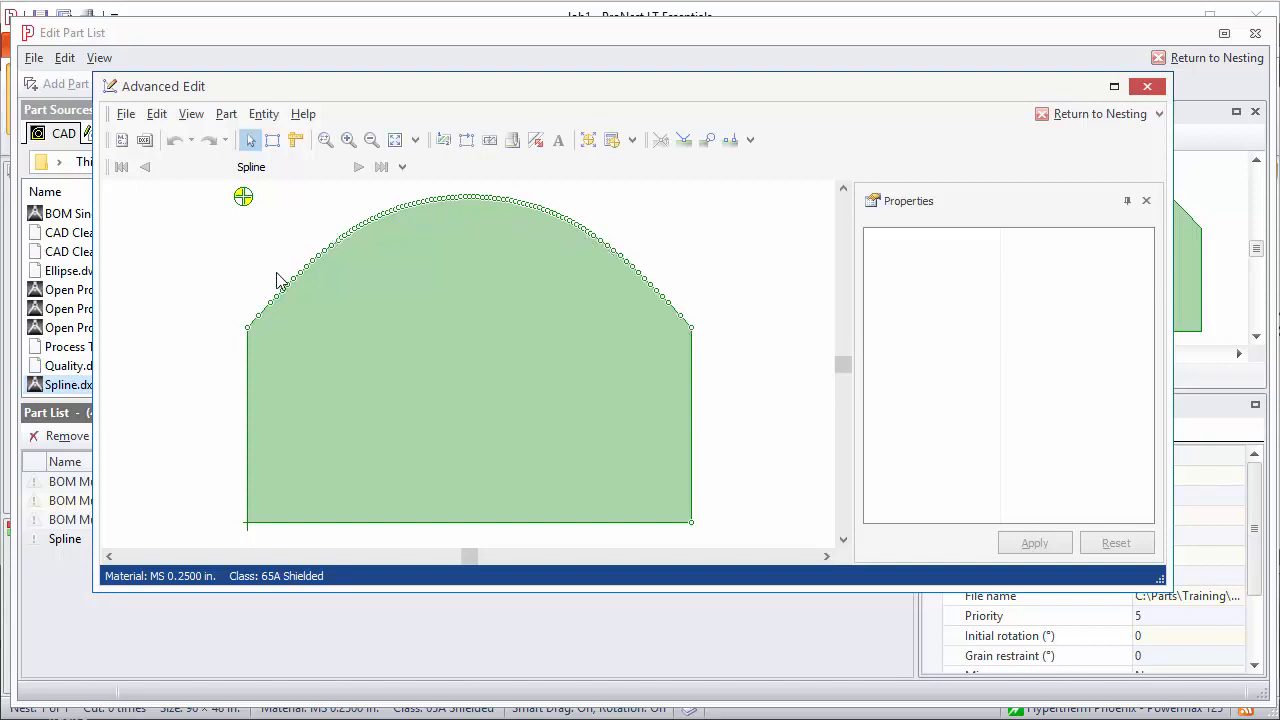
mouse_move(233, 338)
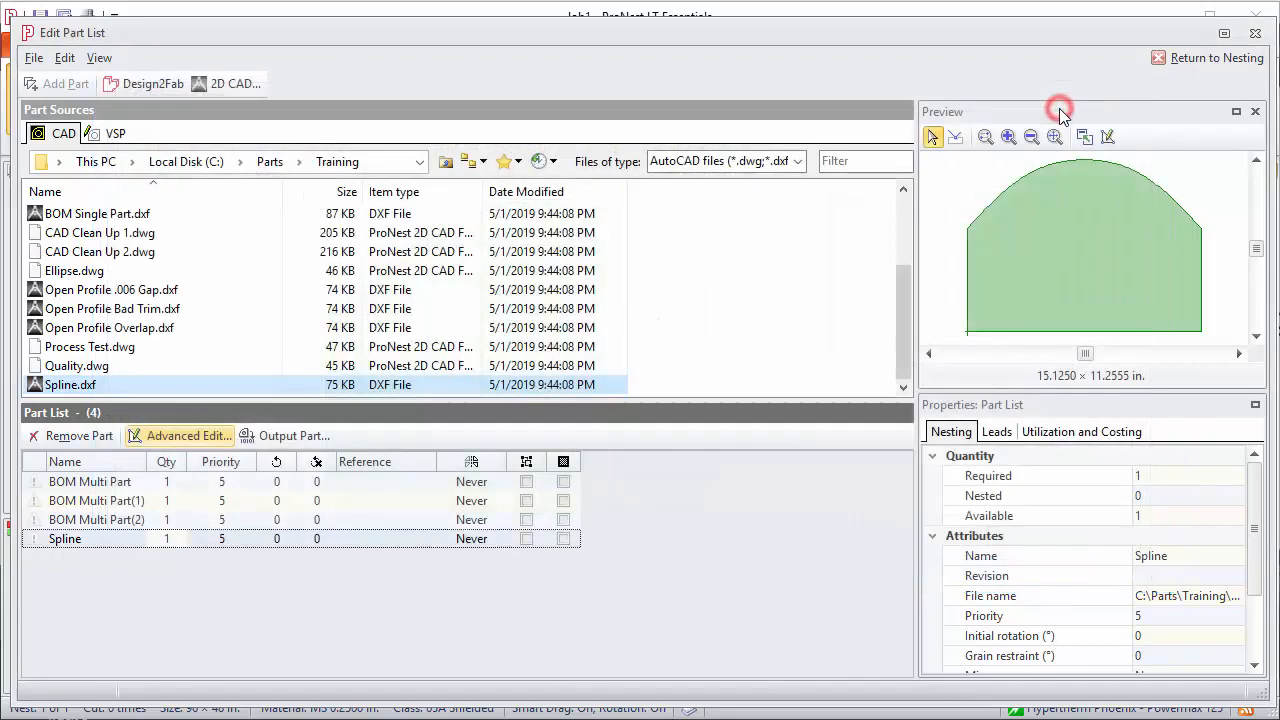
Add Spline.dxf again with Smooth entities at 0.0100 in., confirming the duplicate.
click(70, 384)
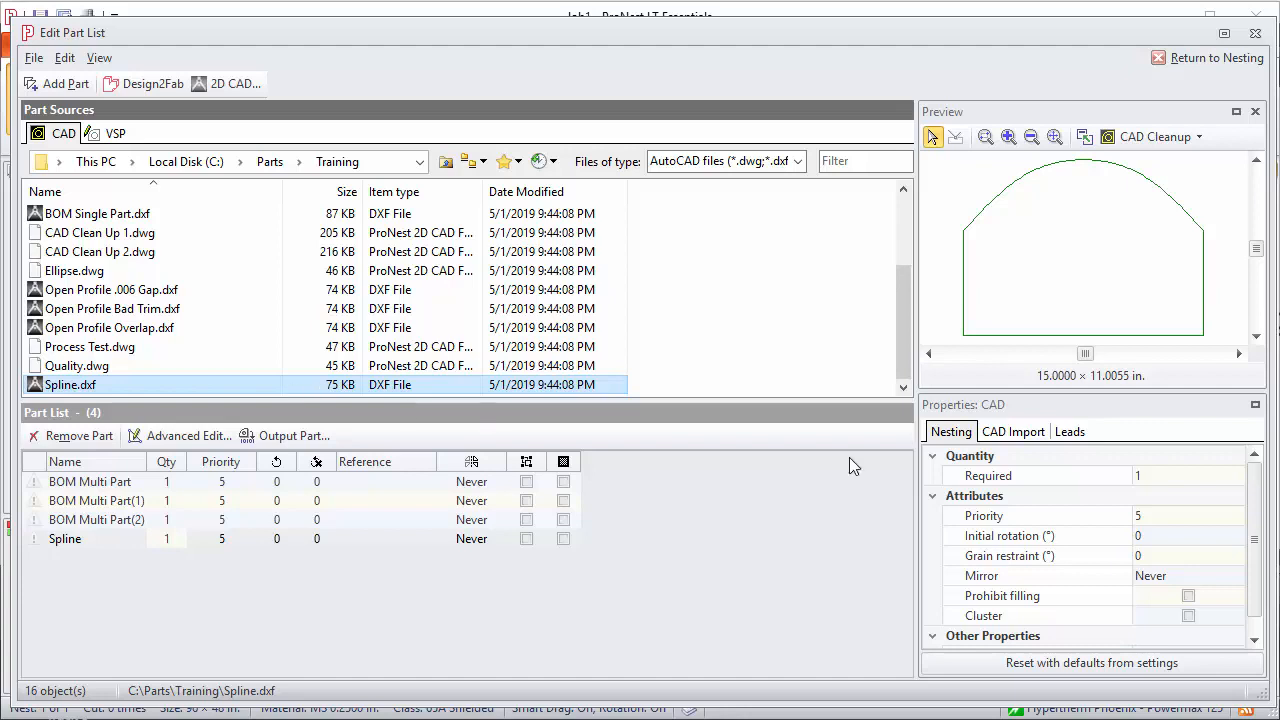
click(1013, 431)
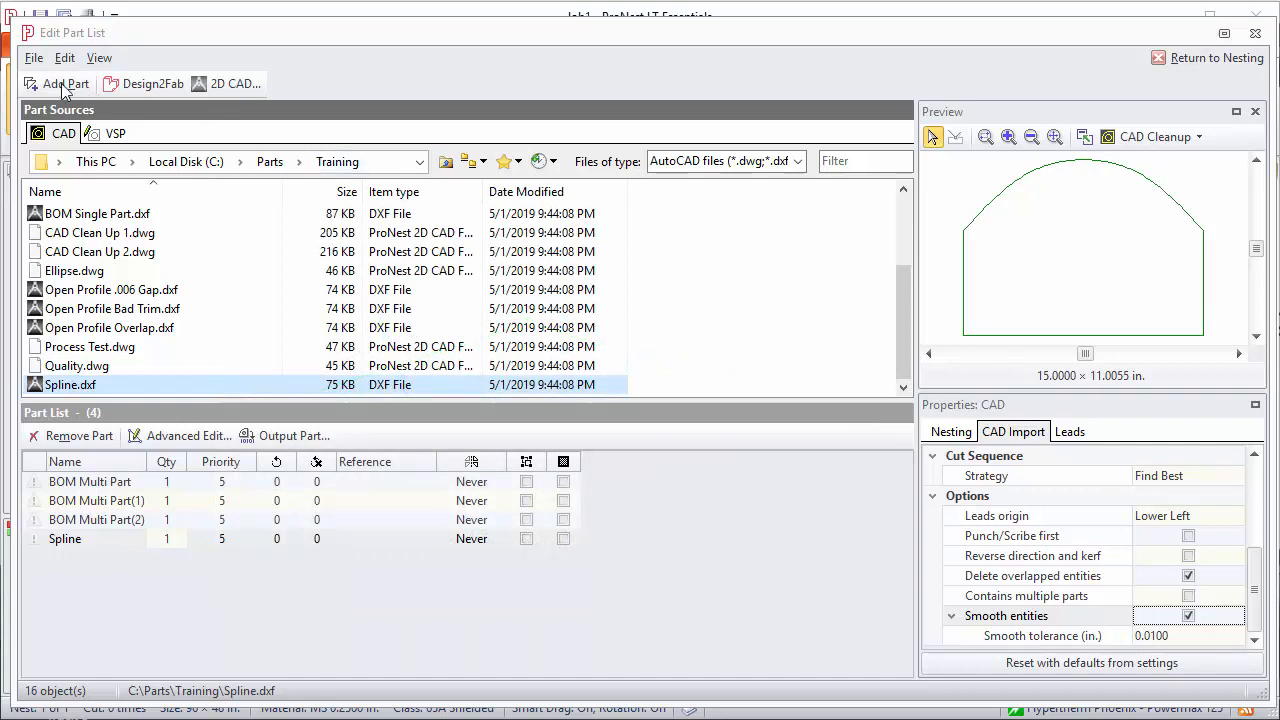
click(65, 83)
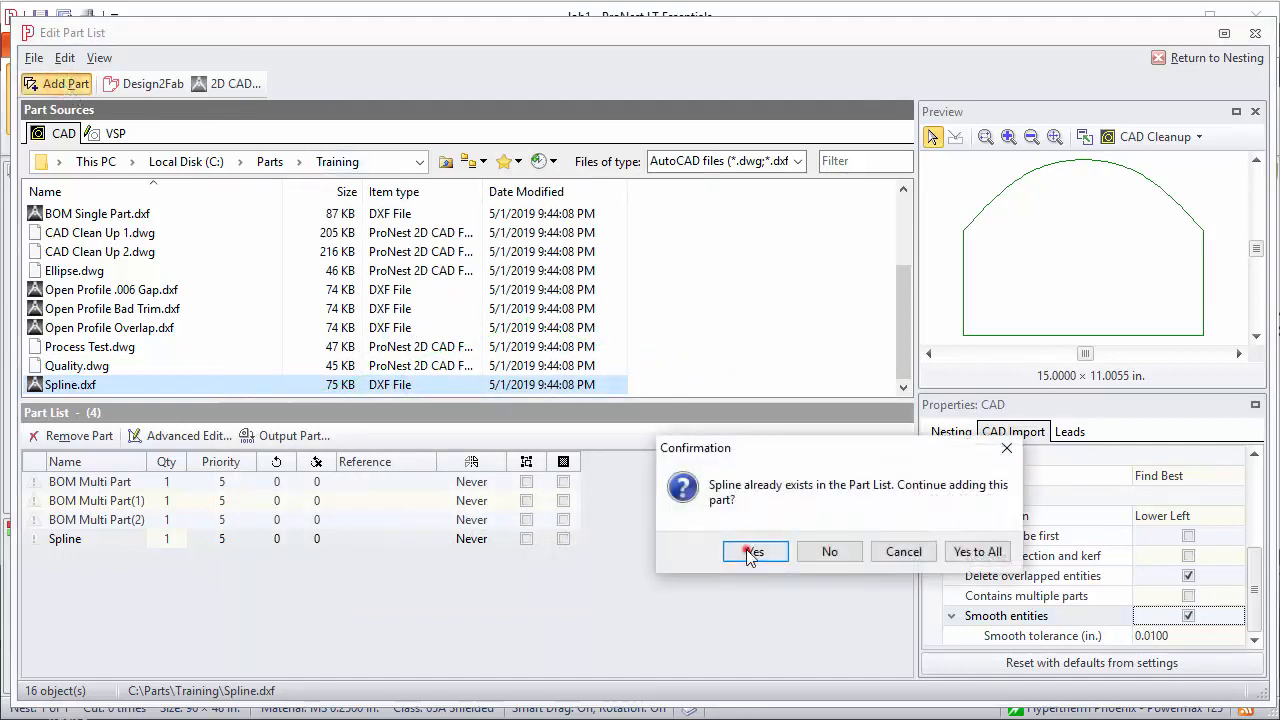
click(754, 551)
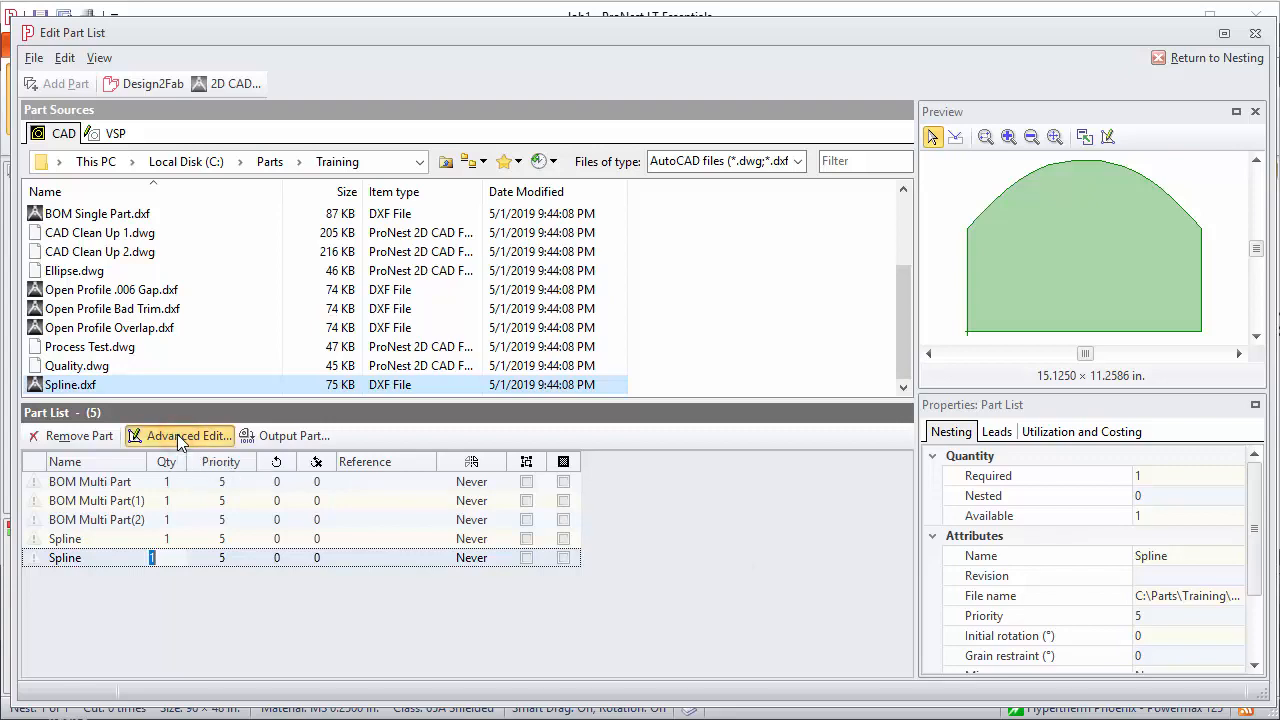
Open the smoothed Spline part in Advanced Edit and select a top-curve clockwise arc.
click(187, 435)
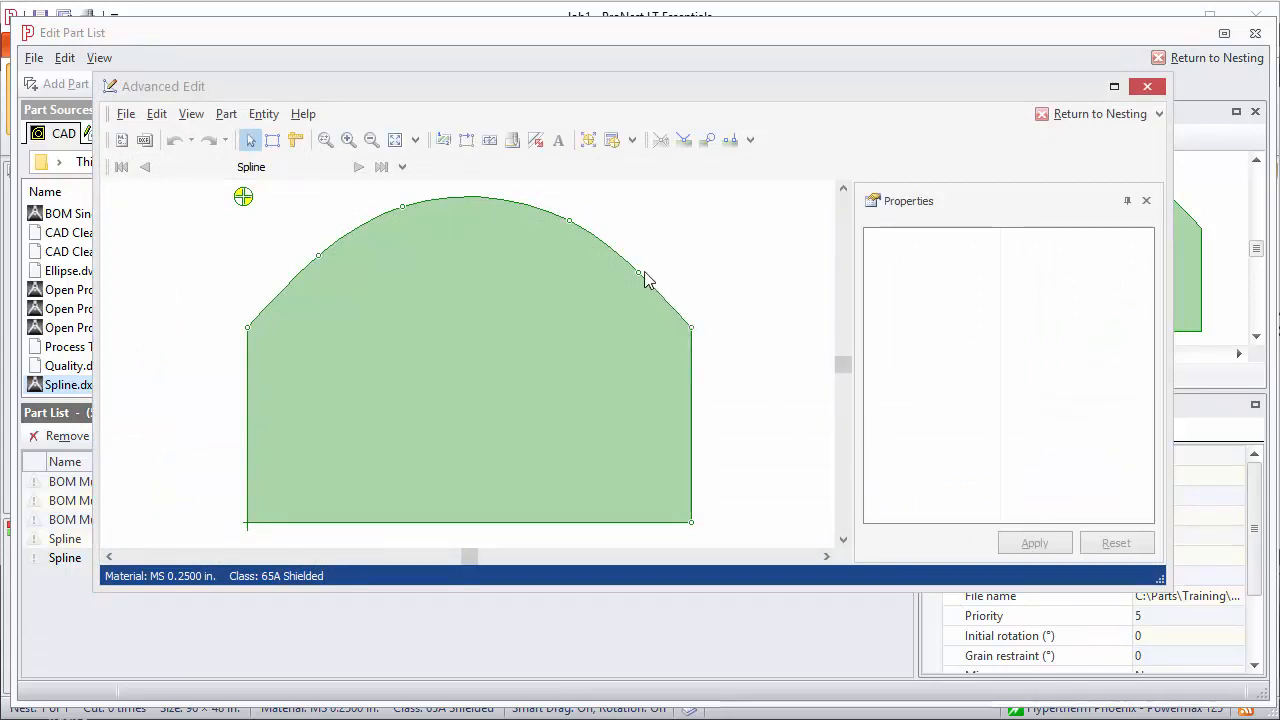
mouse_move(420, 218)
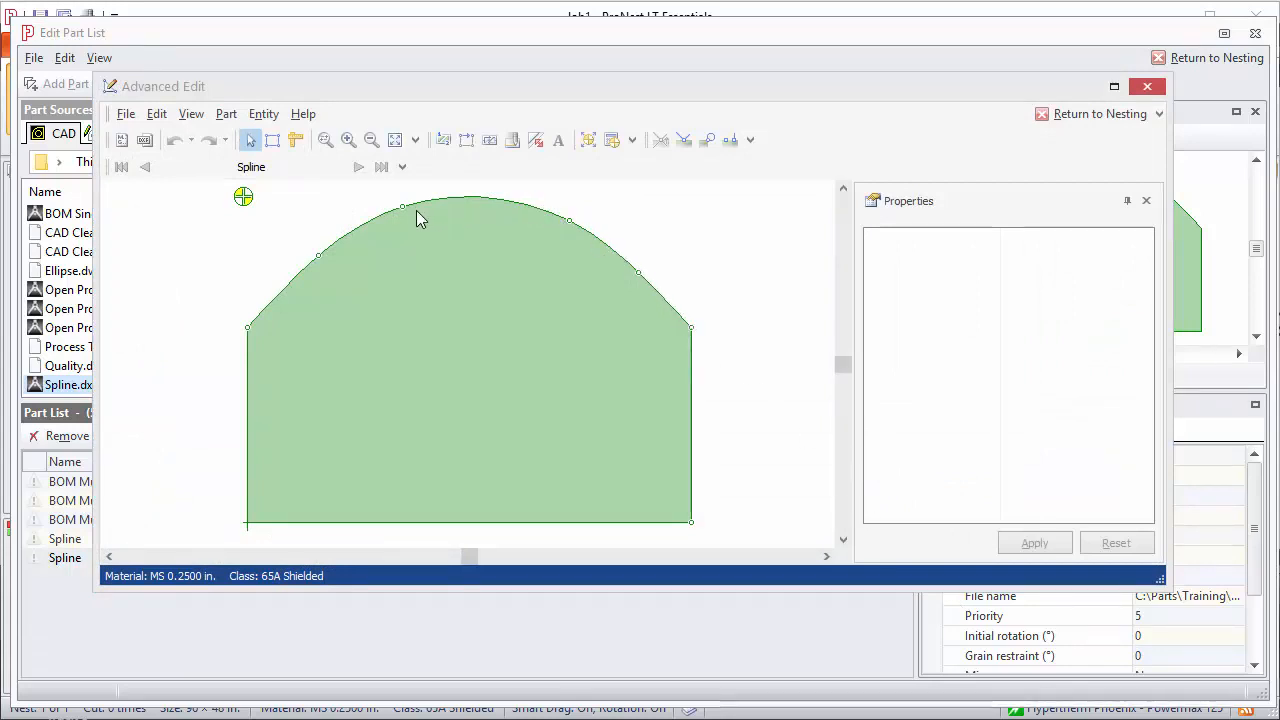
click(489, 196)
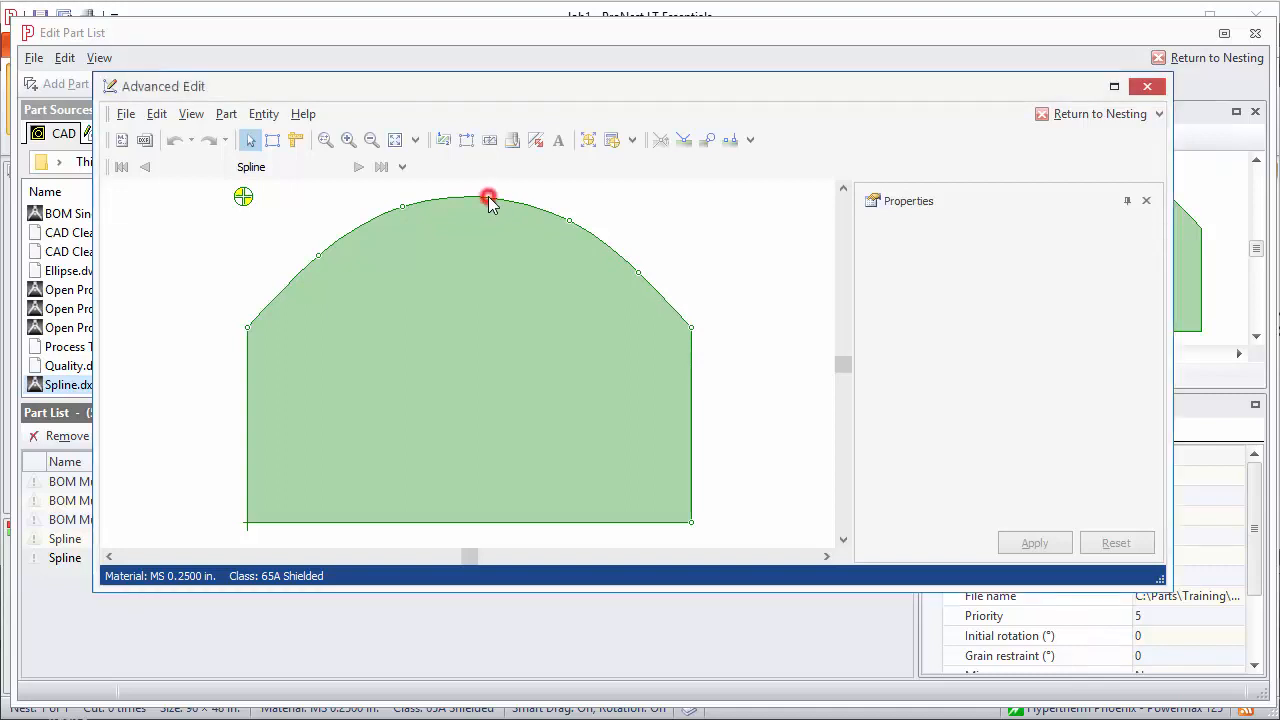
click(488, 196)
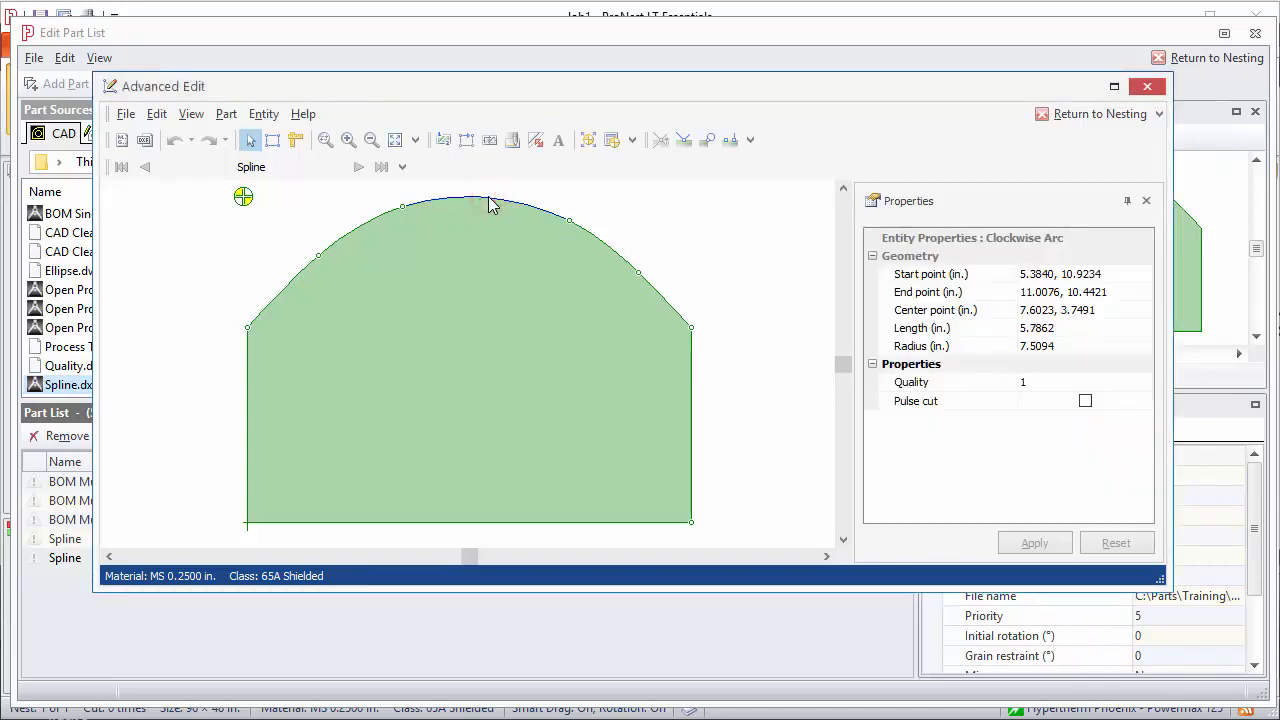